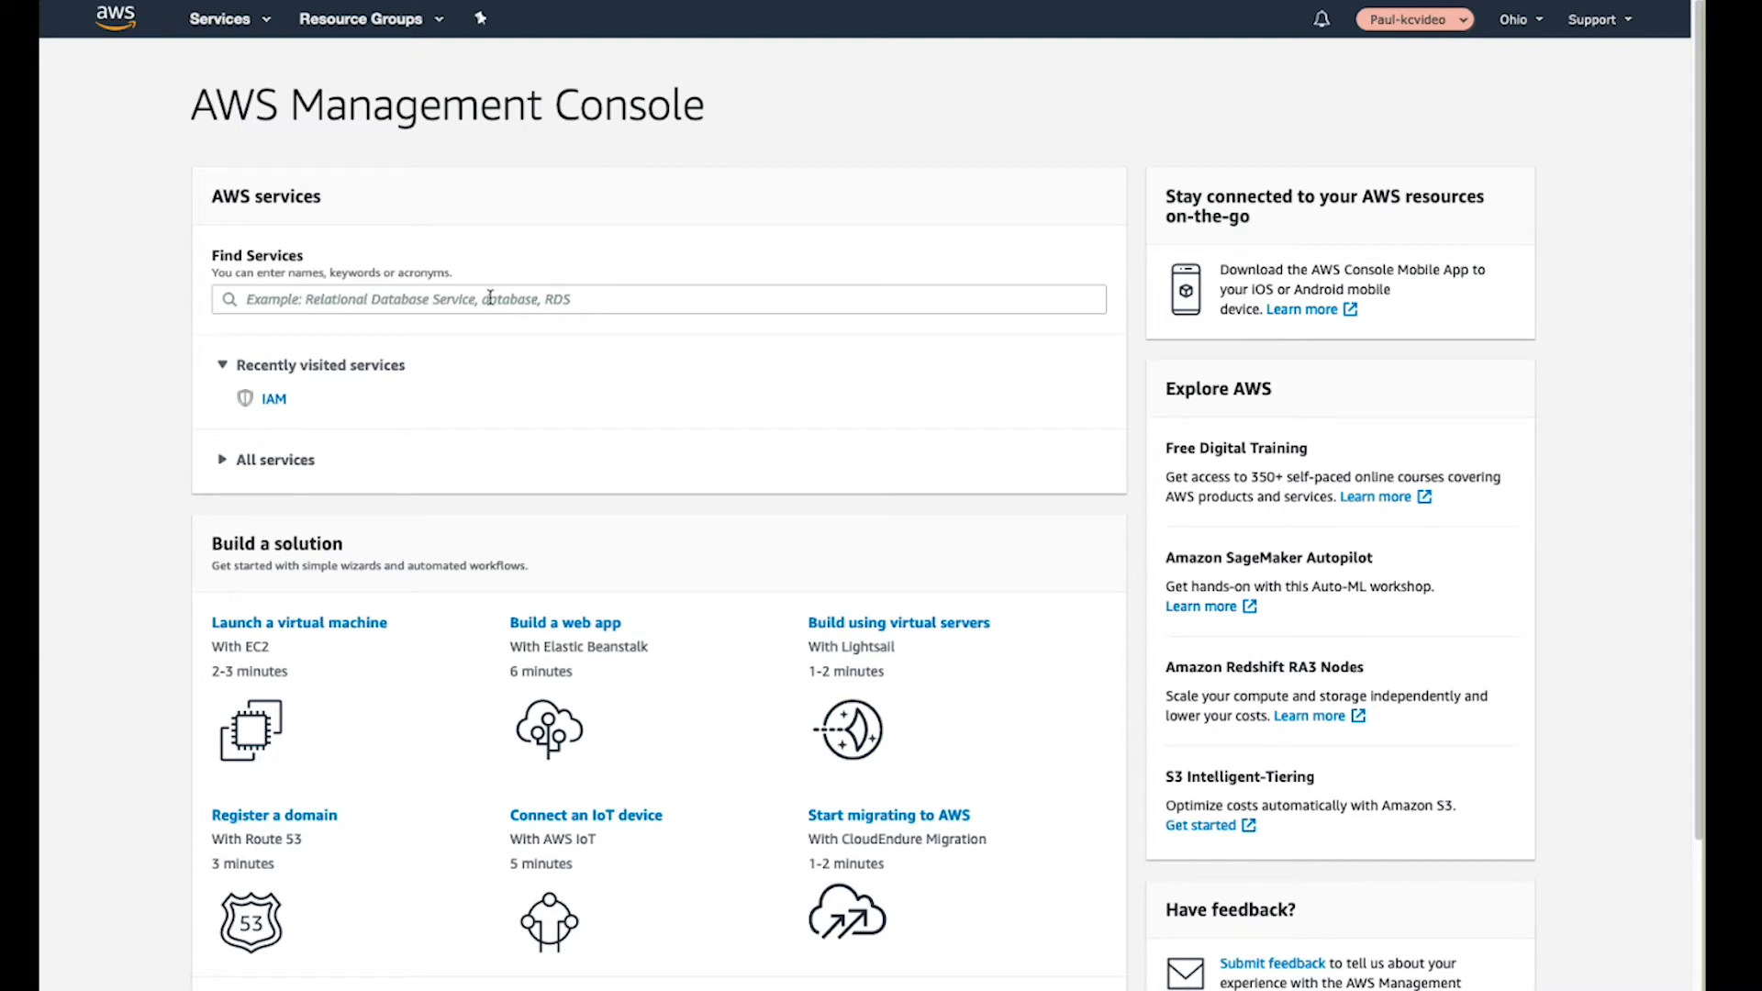
Search the AWS services for 'cloudtrail' and open CloudTrail
{"action": "left_click", "coordinate": [657, 299]}
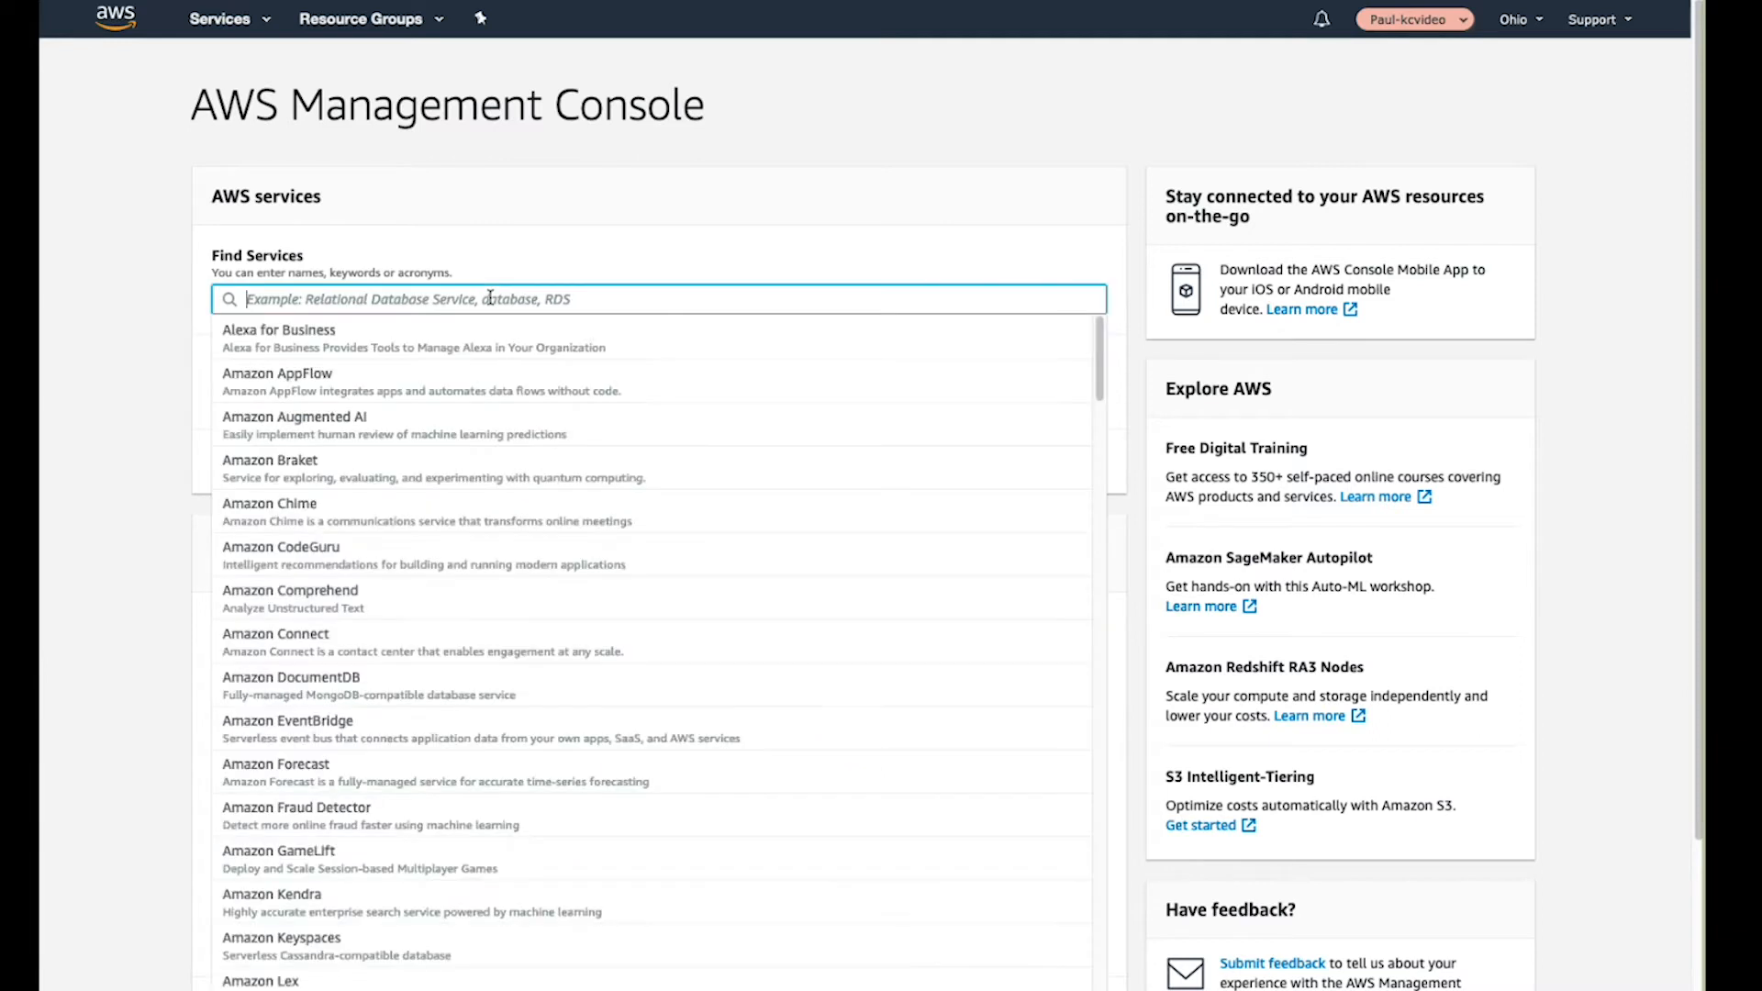
{"action": "type", "text": "cloudtrail"}
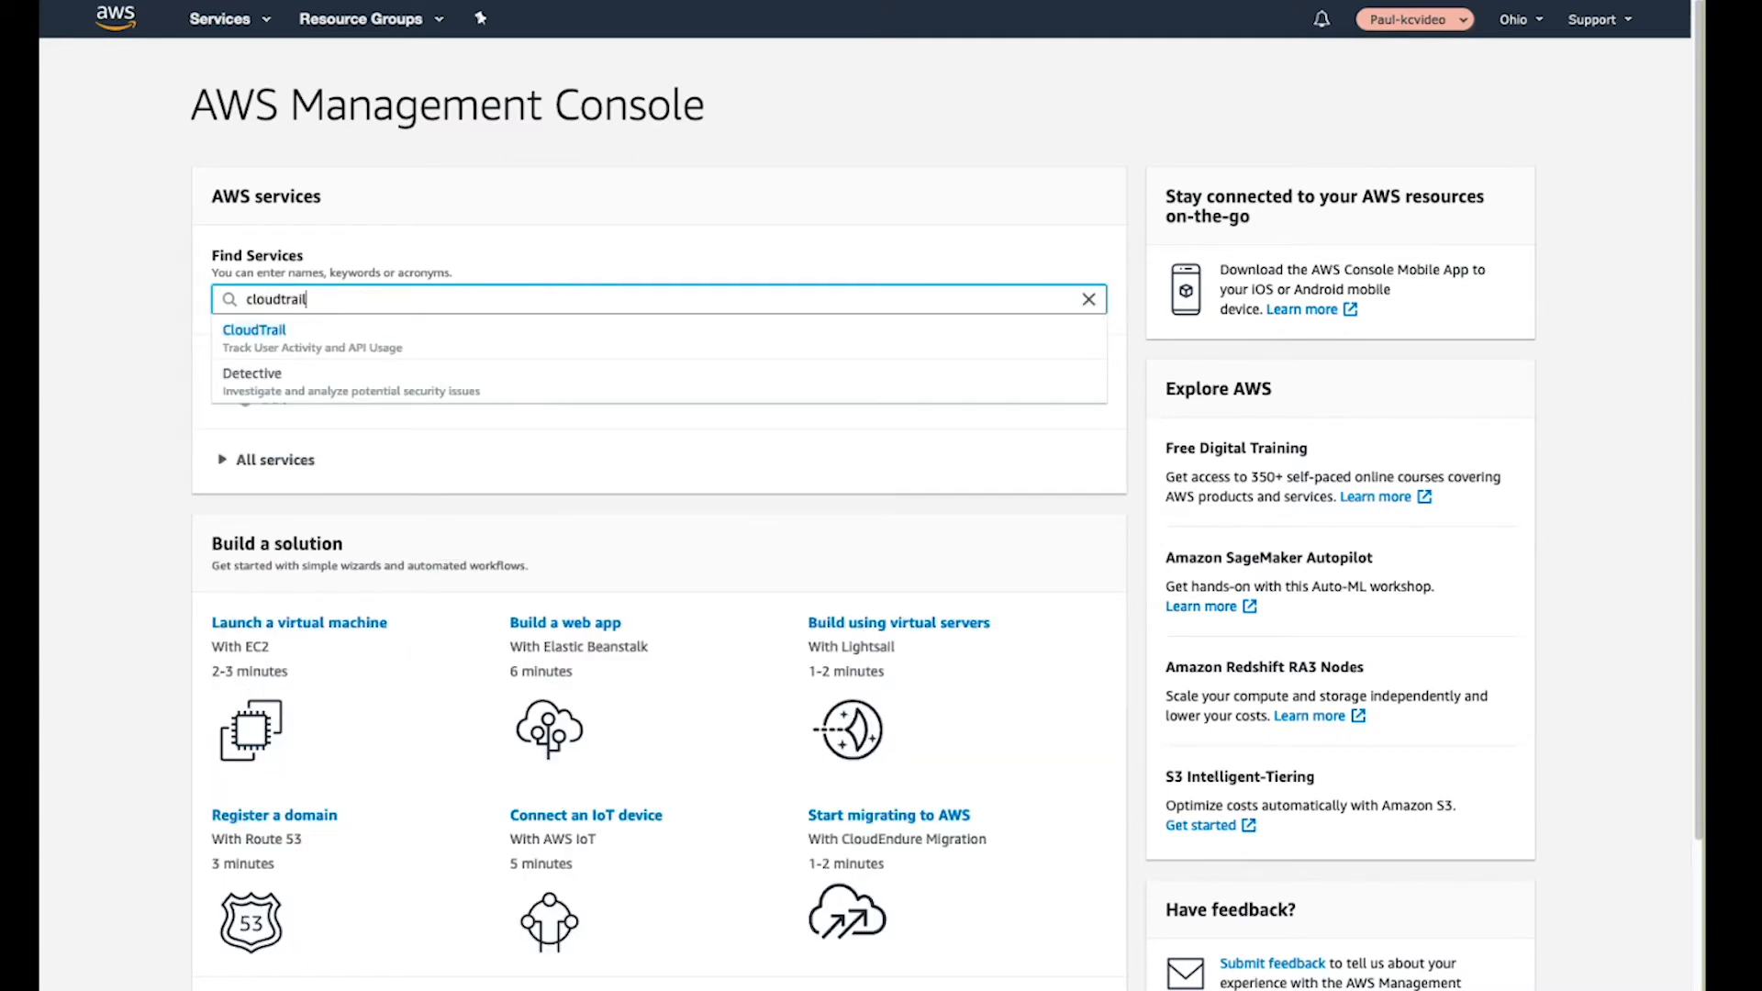
{"action": "left_click", "coordinate": [254, 329]}
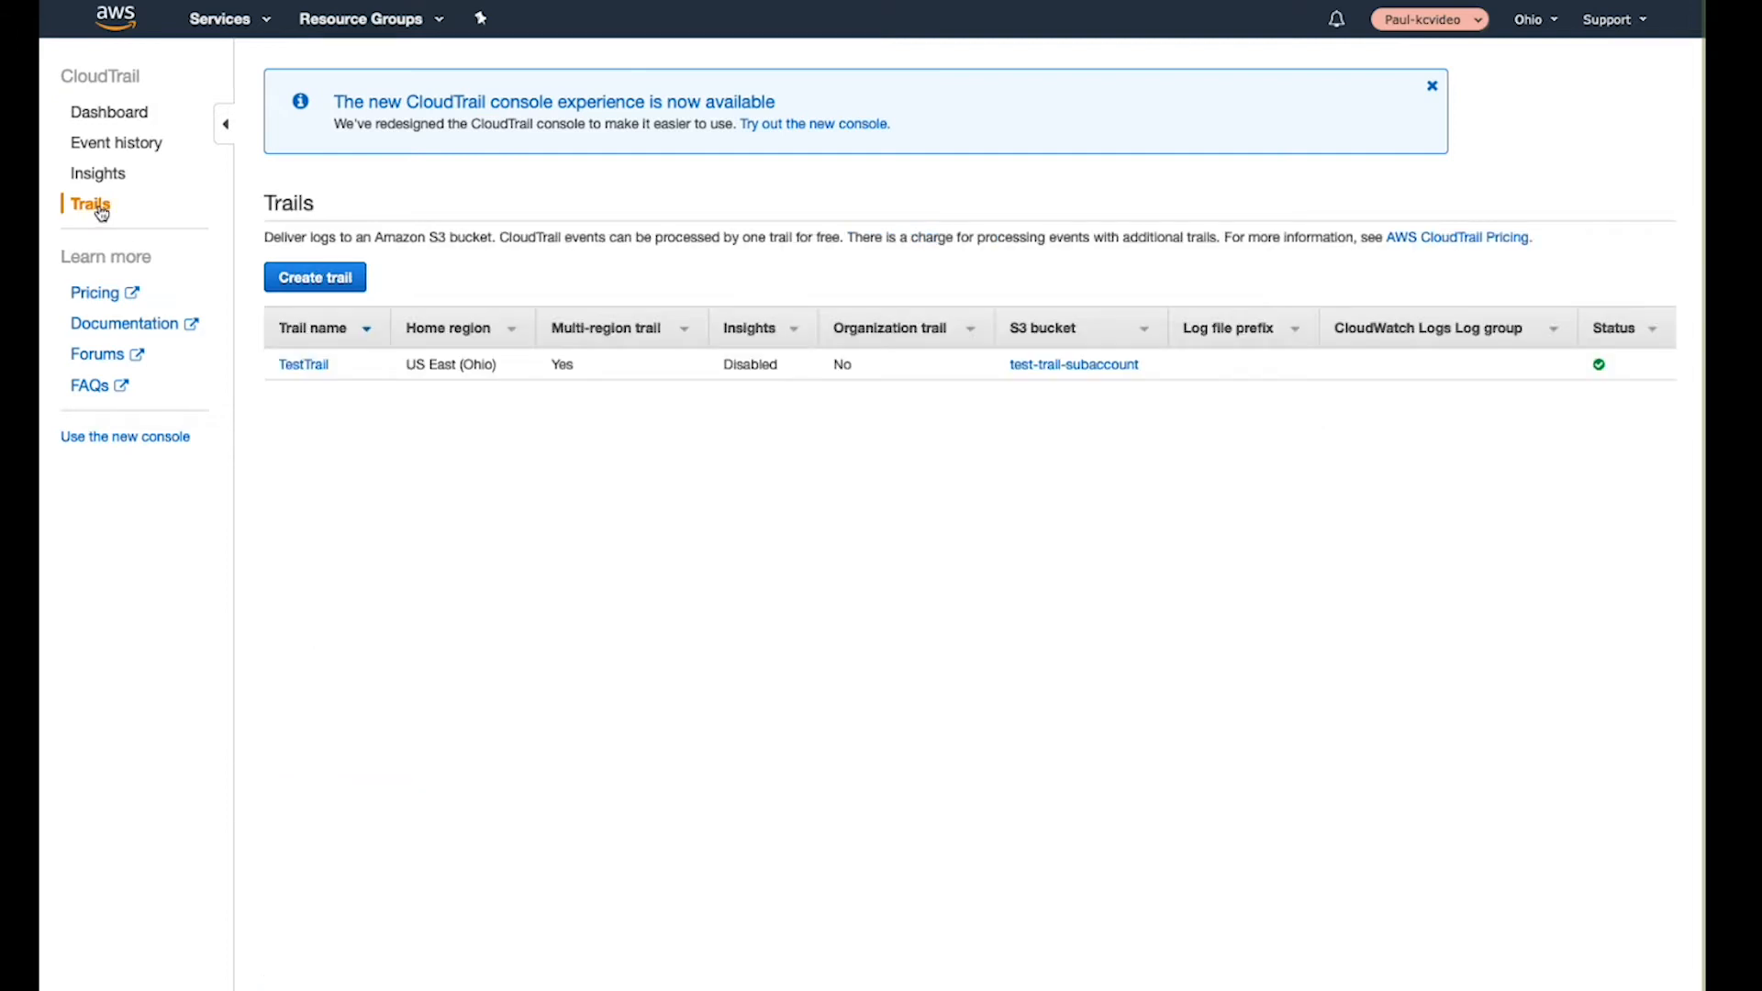
{"action": "mouse_move", "coordinate": [534, 371]}
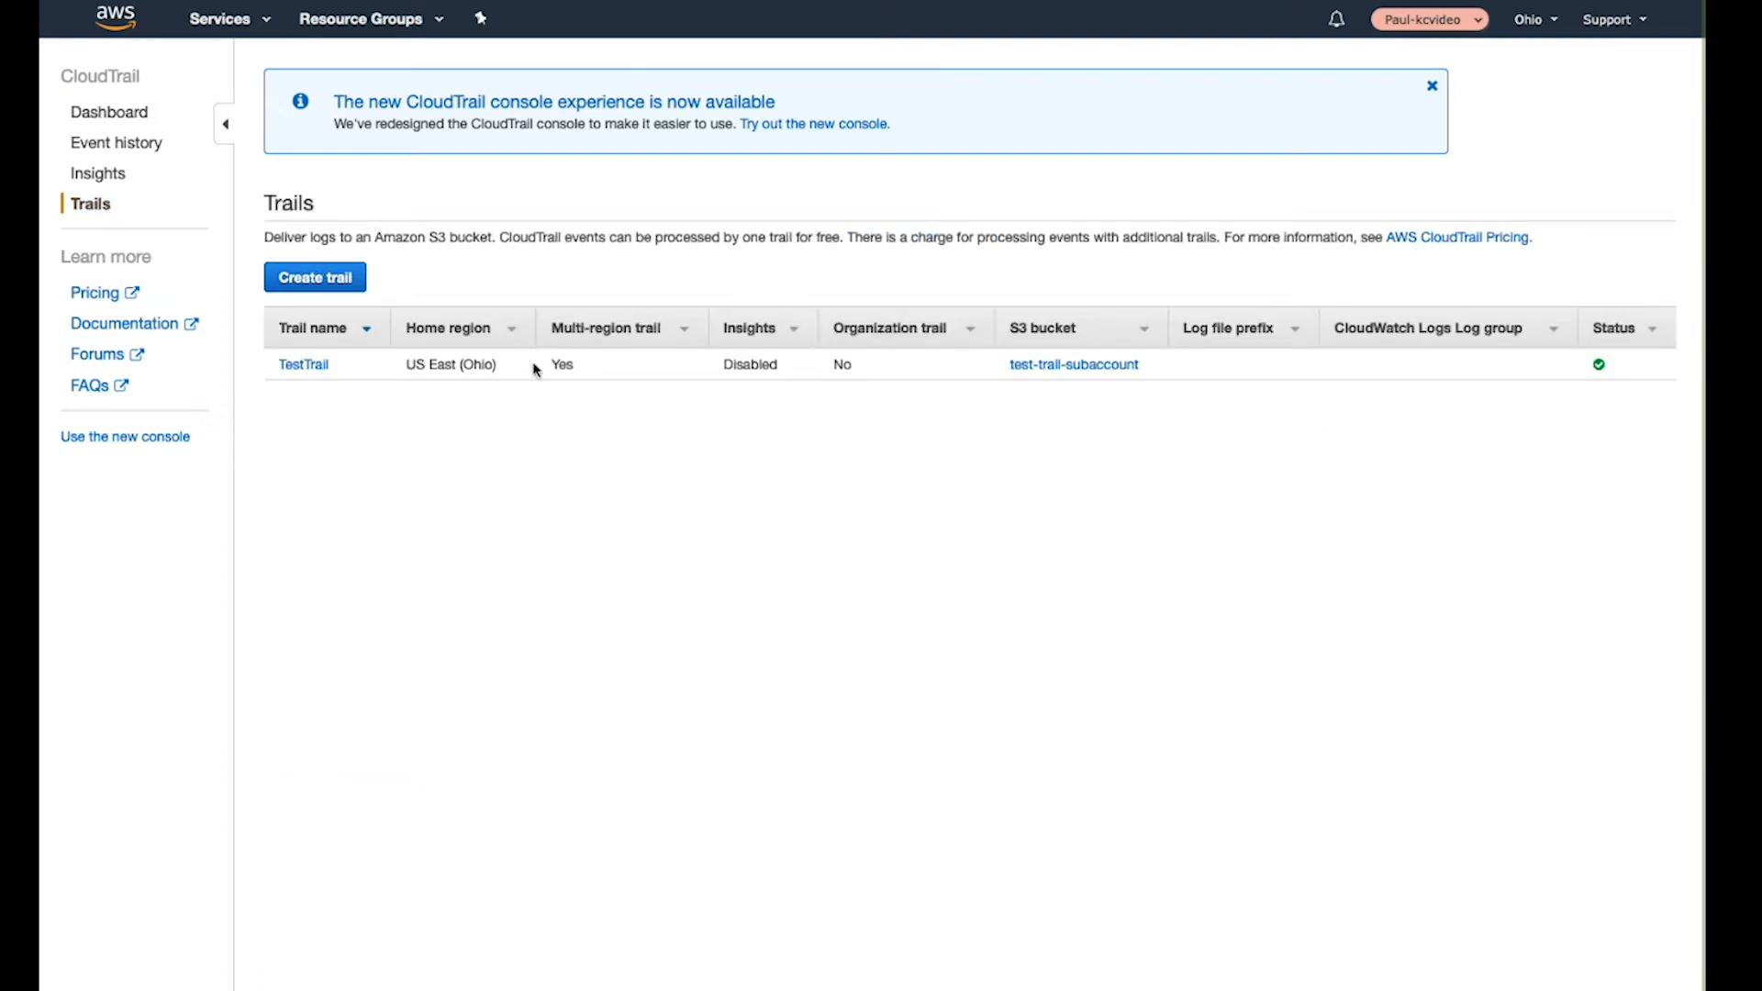
{"action": "mouse_move", "coordinate": [1017, 379]}
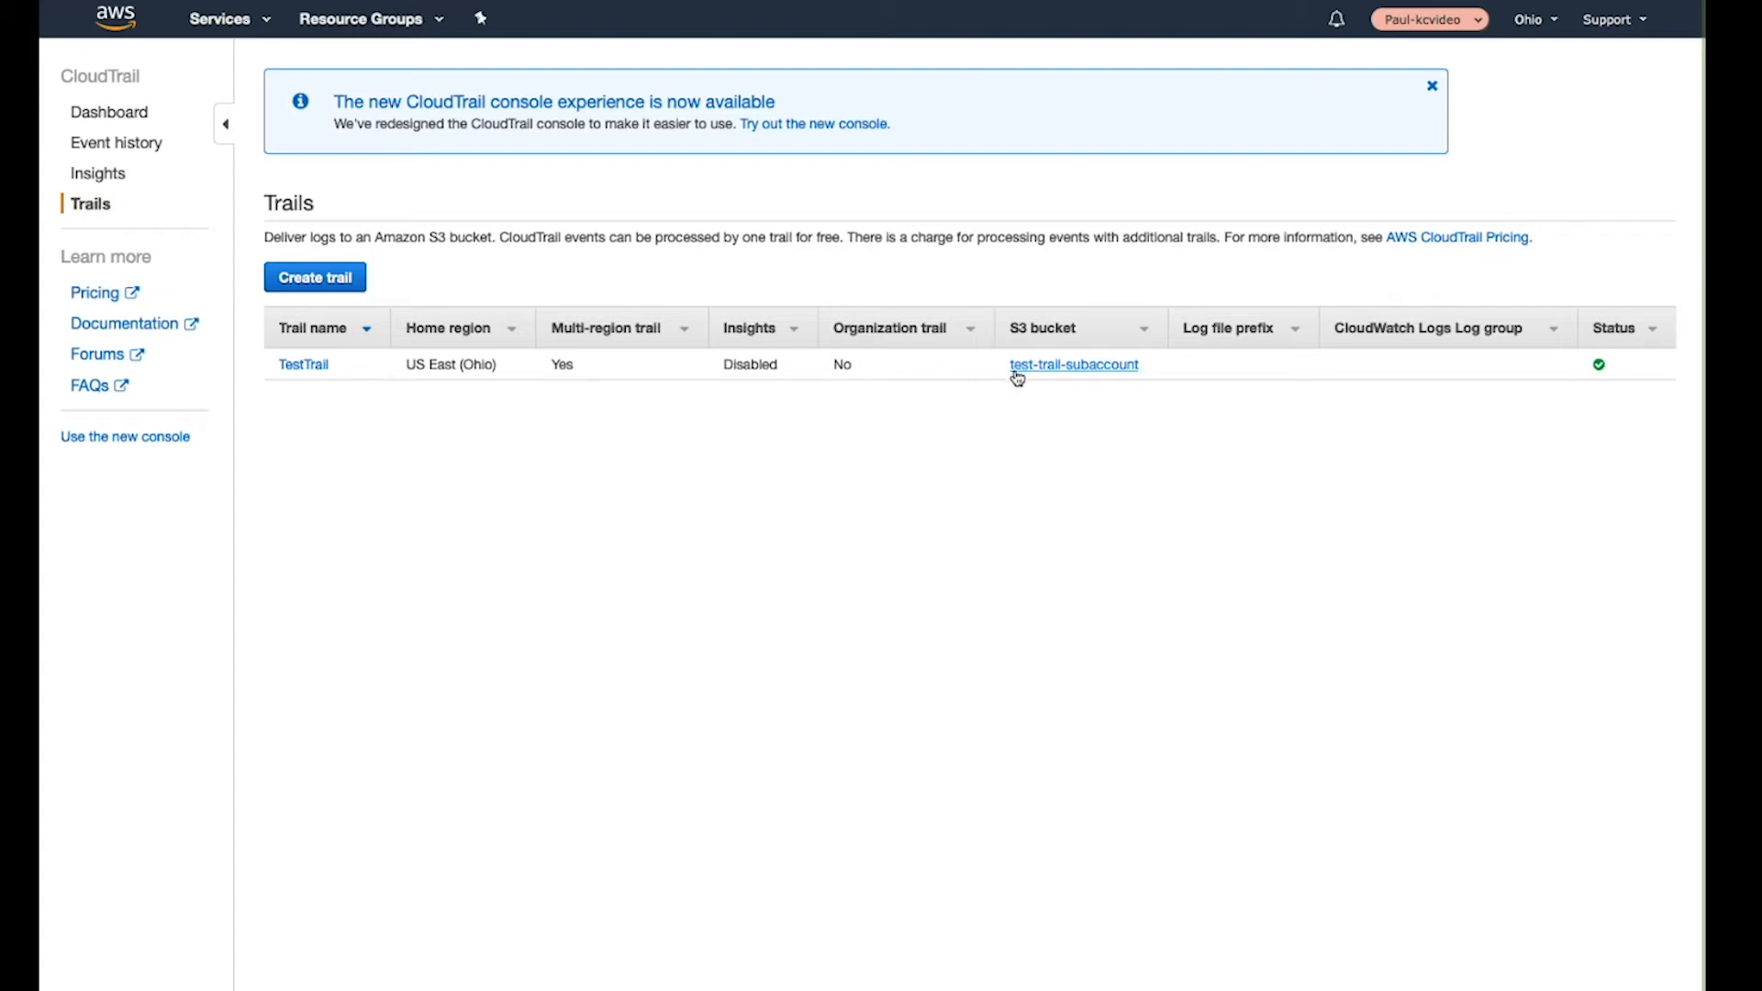
{"action": "mouse_move", "coordinate": [252, 151]}
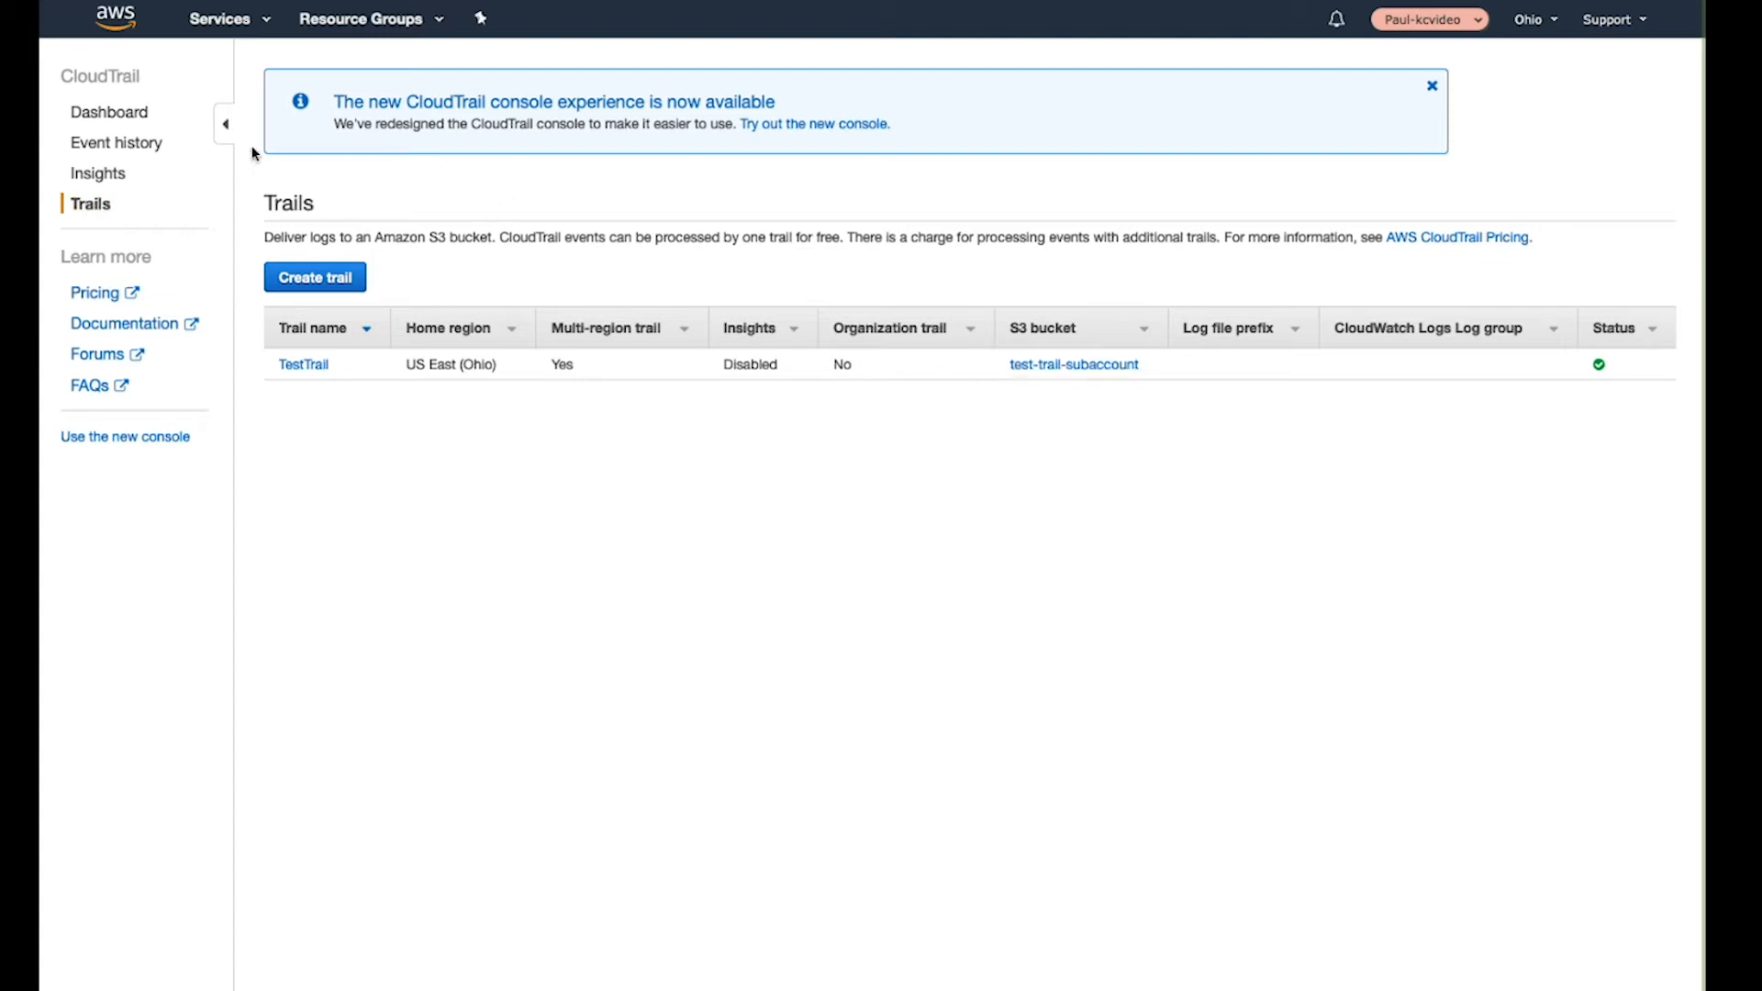
Open CloudTrail's Event history of recent account activity
{"action": "left_click", "coordinate": [115, 143]}
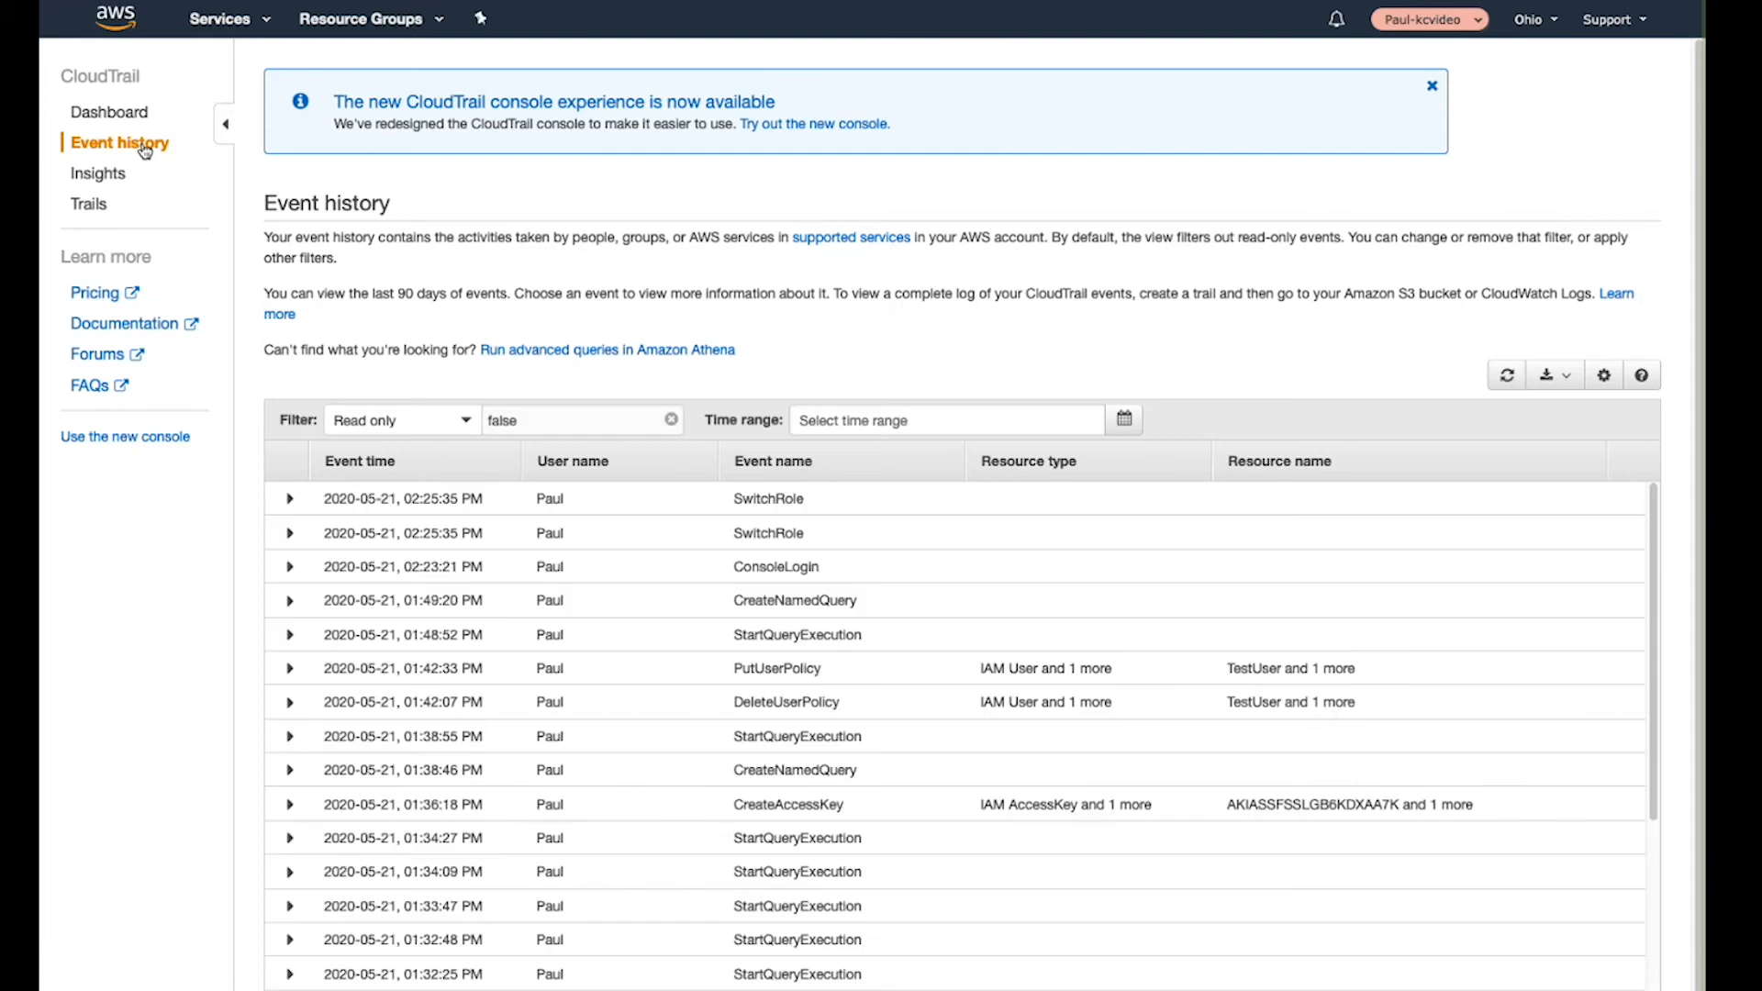
{"action": "mouse_move", "coordinate": [306, 236]}
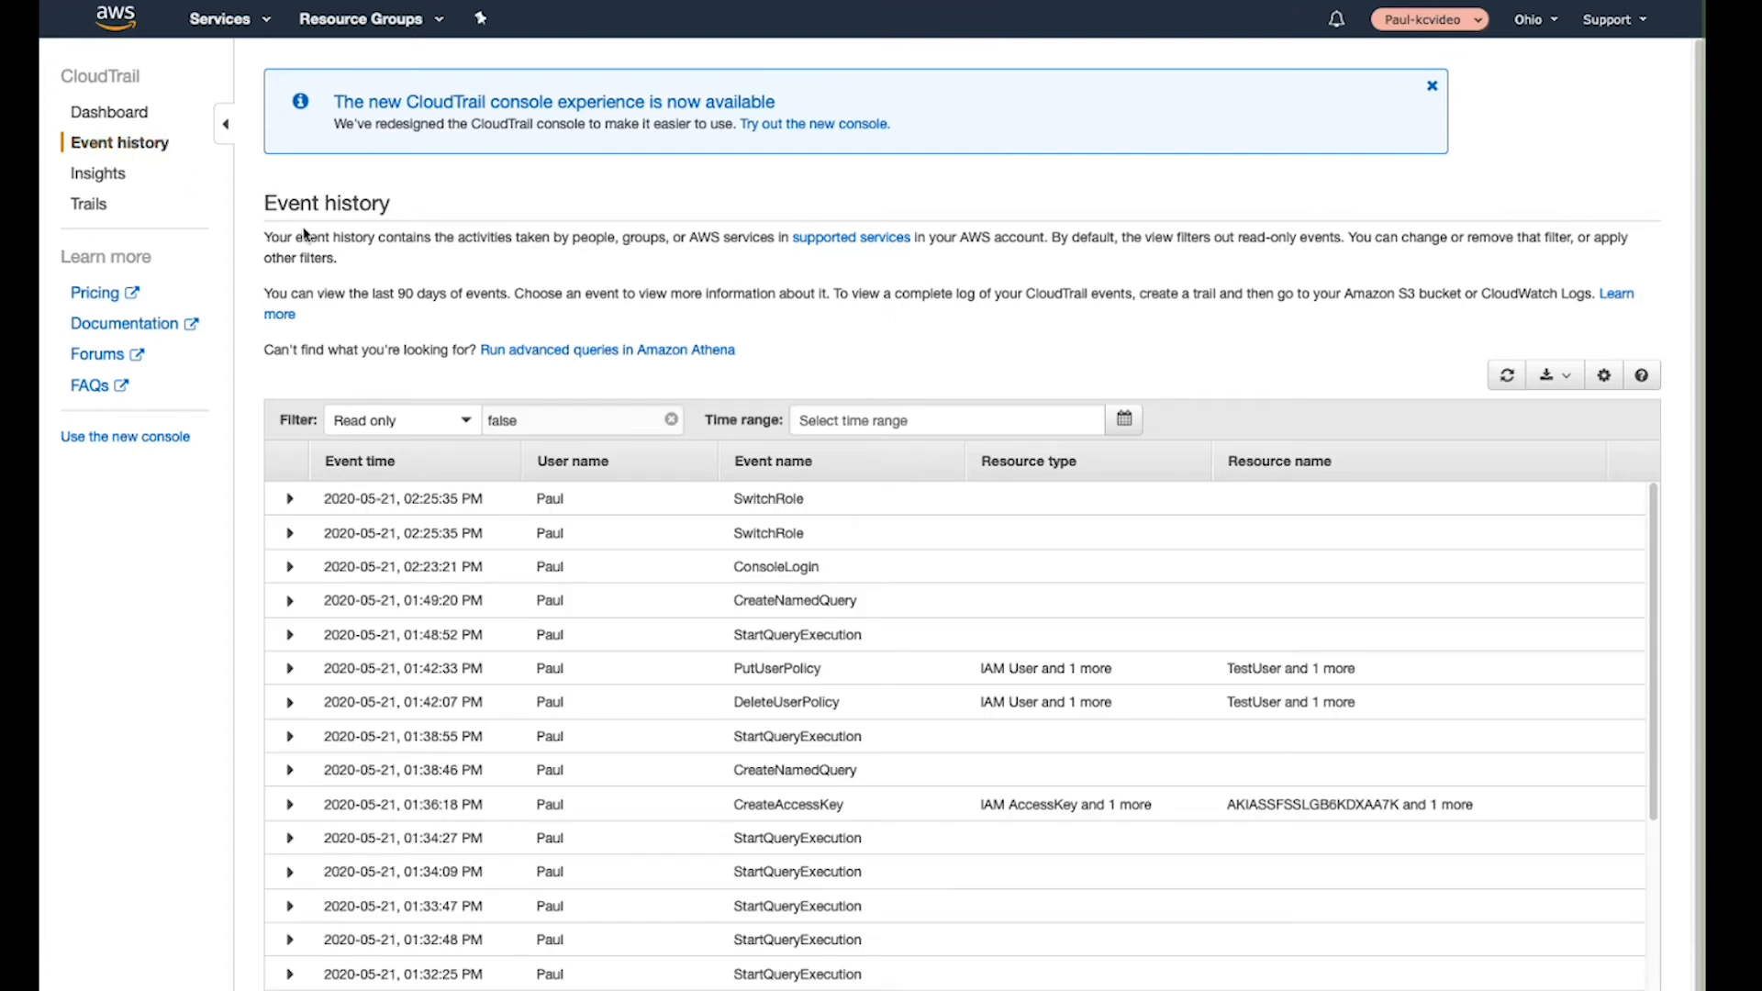
{"action": "mouse_move", "coordinate": [502, 357]}
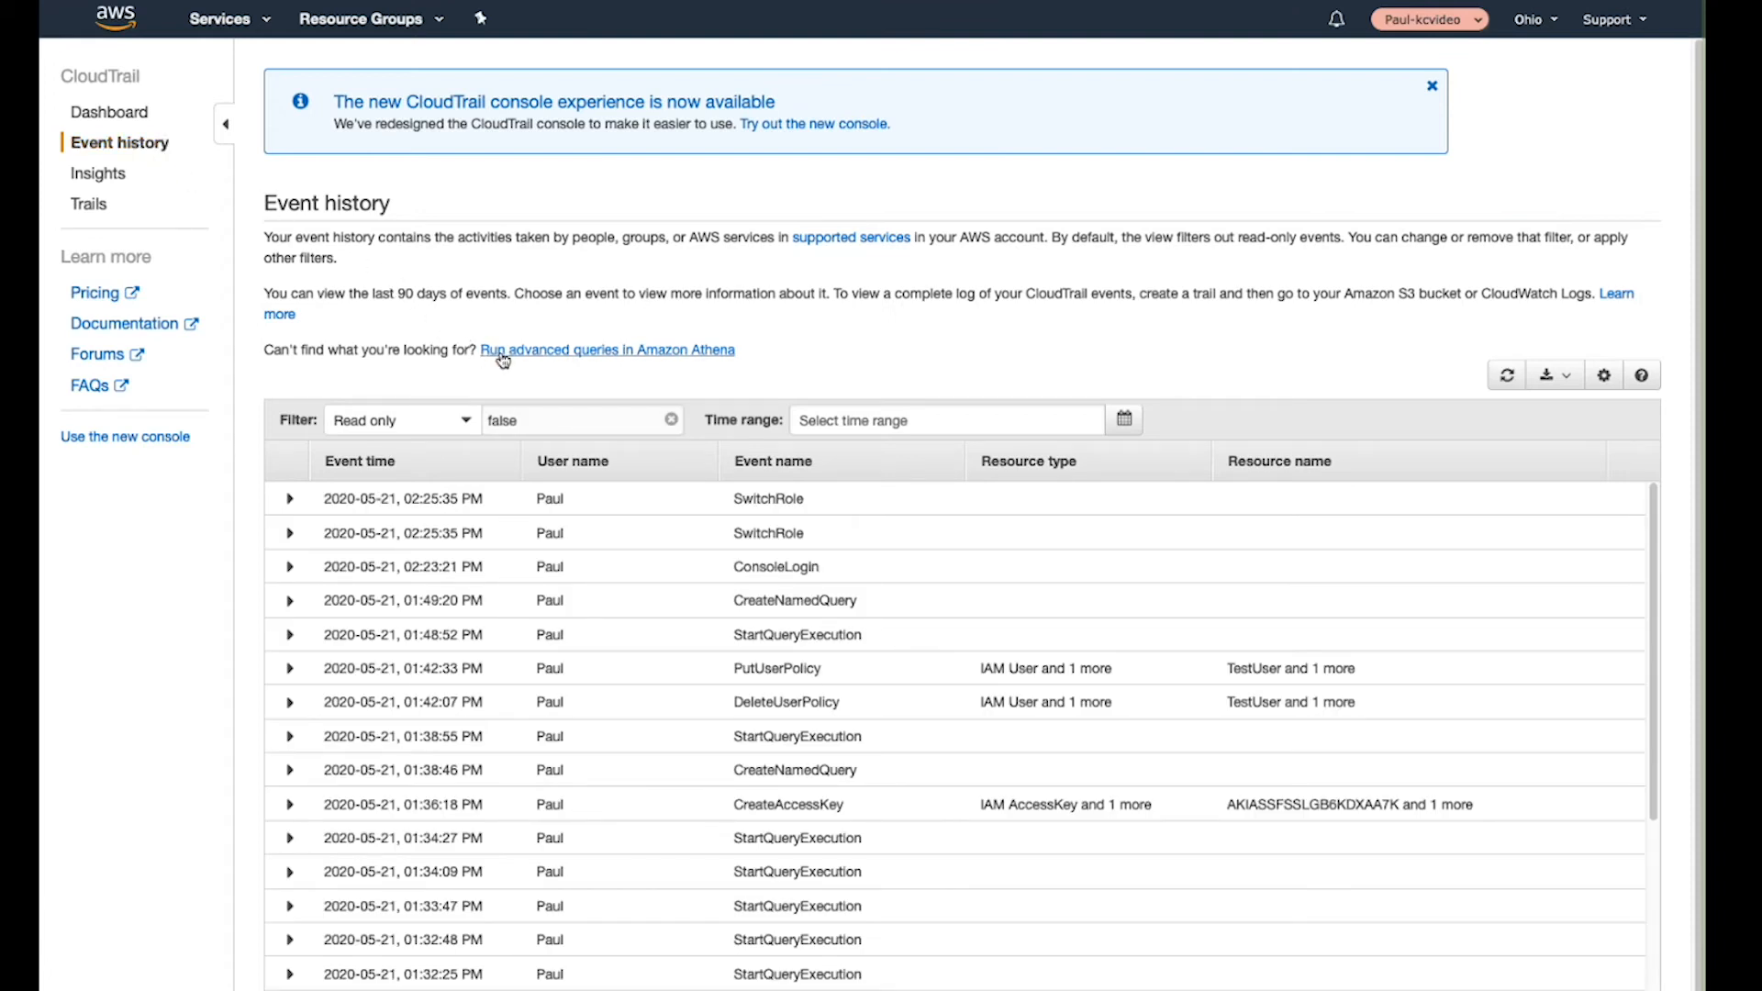
Create an Athena table for the test-trail-subaccount bucket, then go to the existing table in Athena
{"action": "left_click", "coordinate": [606, 350]}
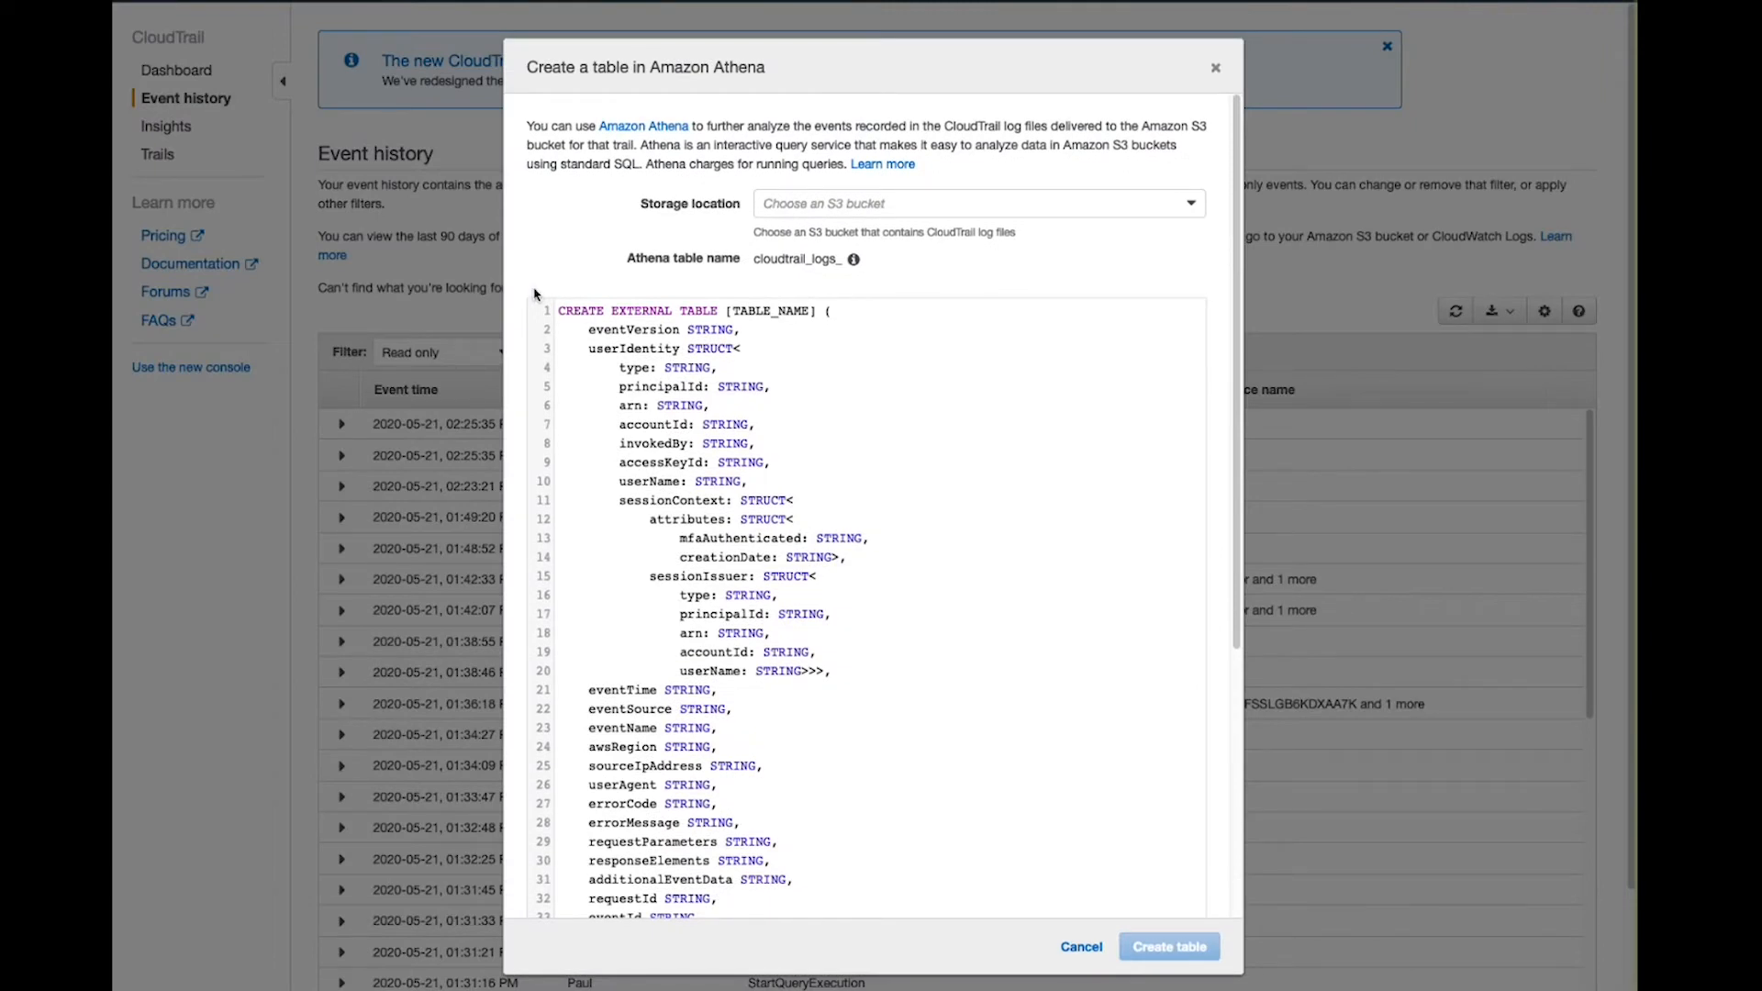
{"action": "mouse_move", "coordinate": [797, 277]}
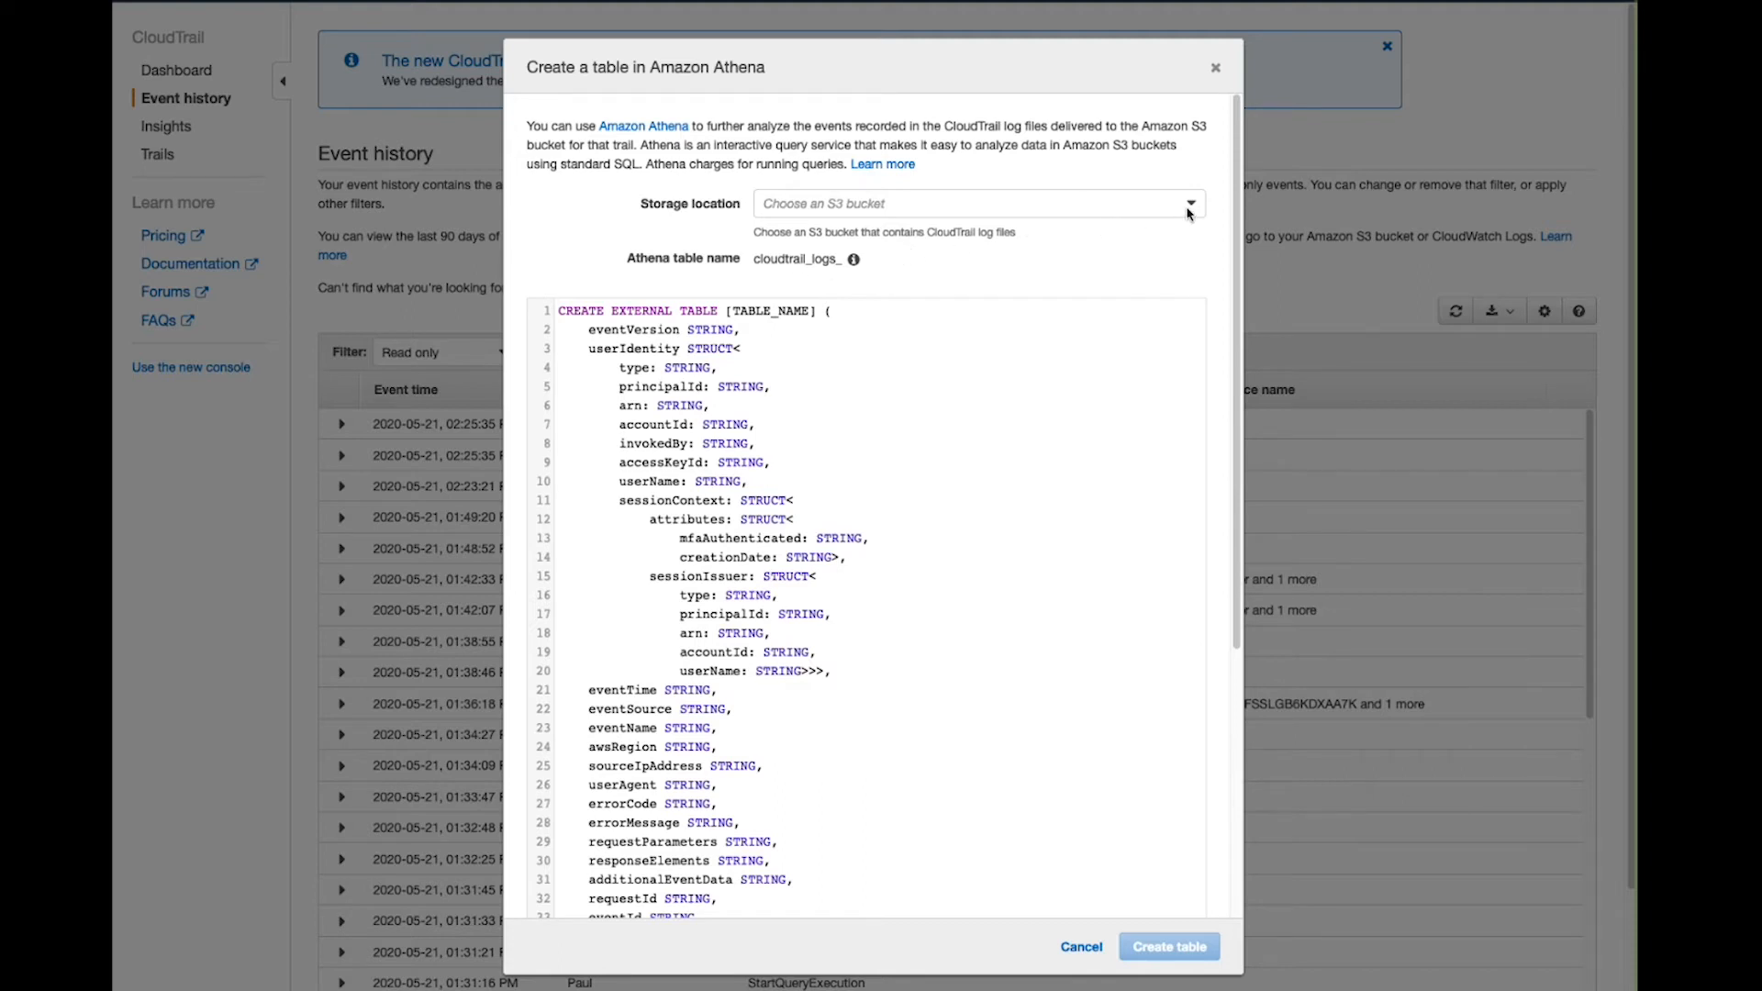
{"action": "left_click", "coordinate": [1188, 204]}
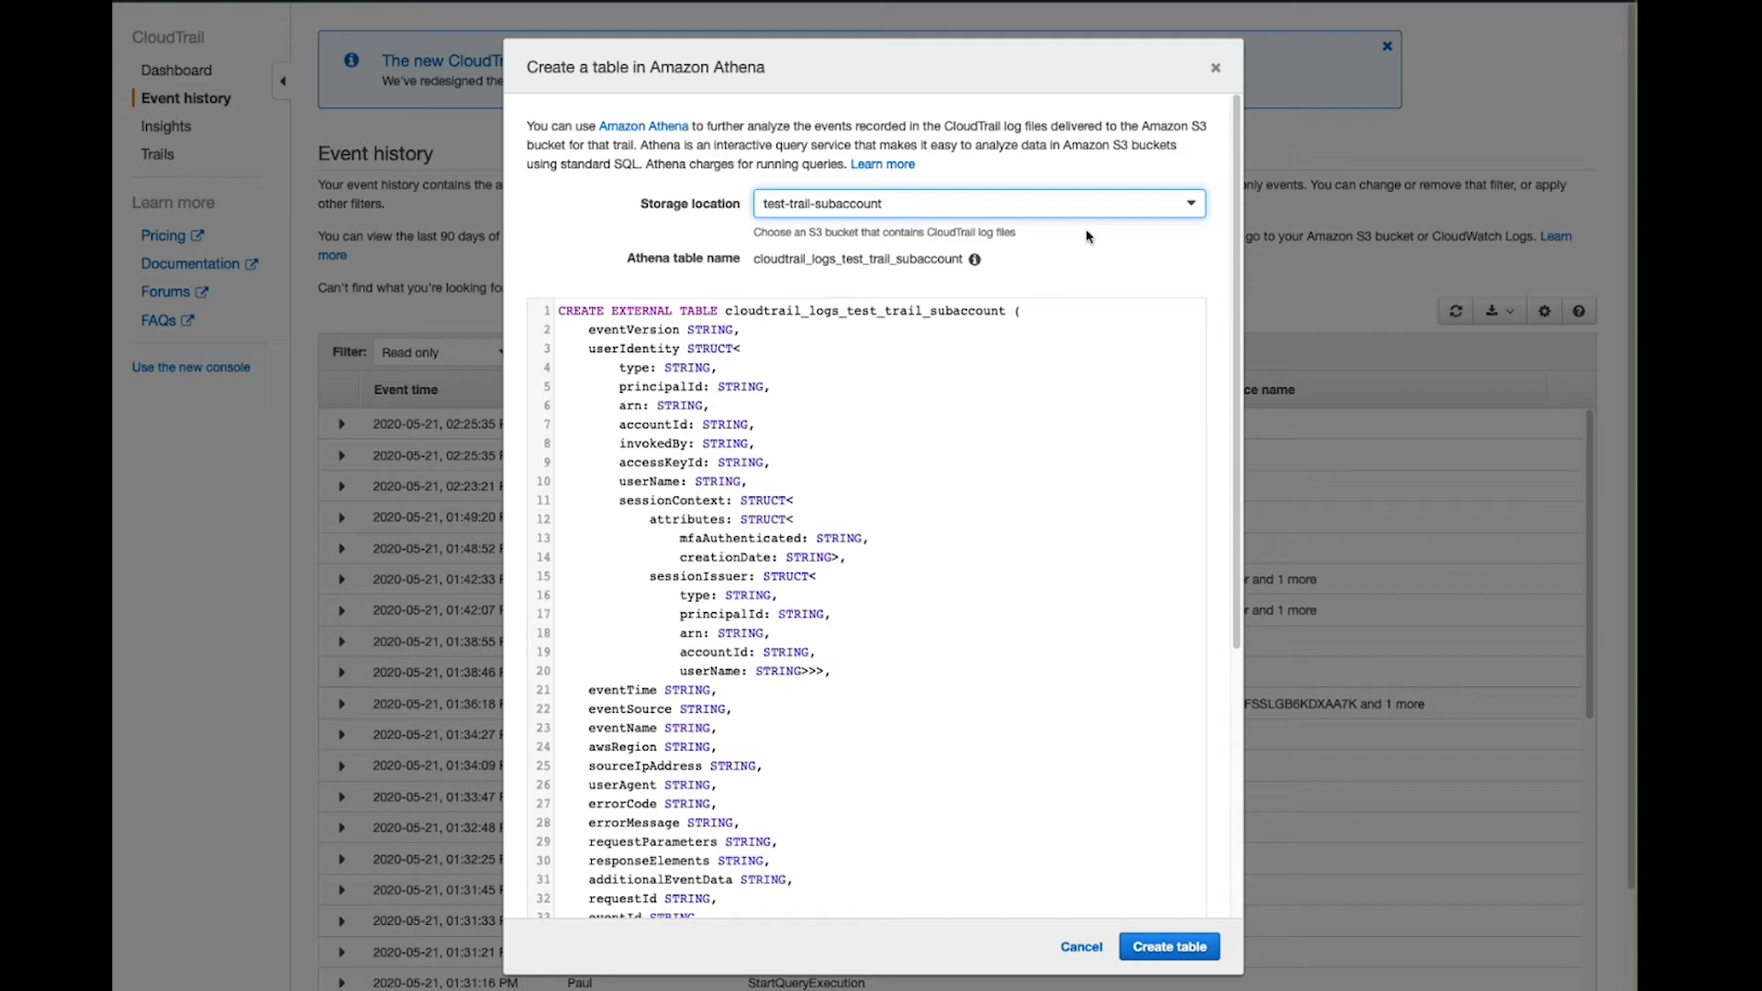
{"action": "mouse_move", "coordinate": [1142, 930]}
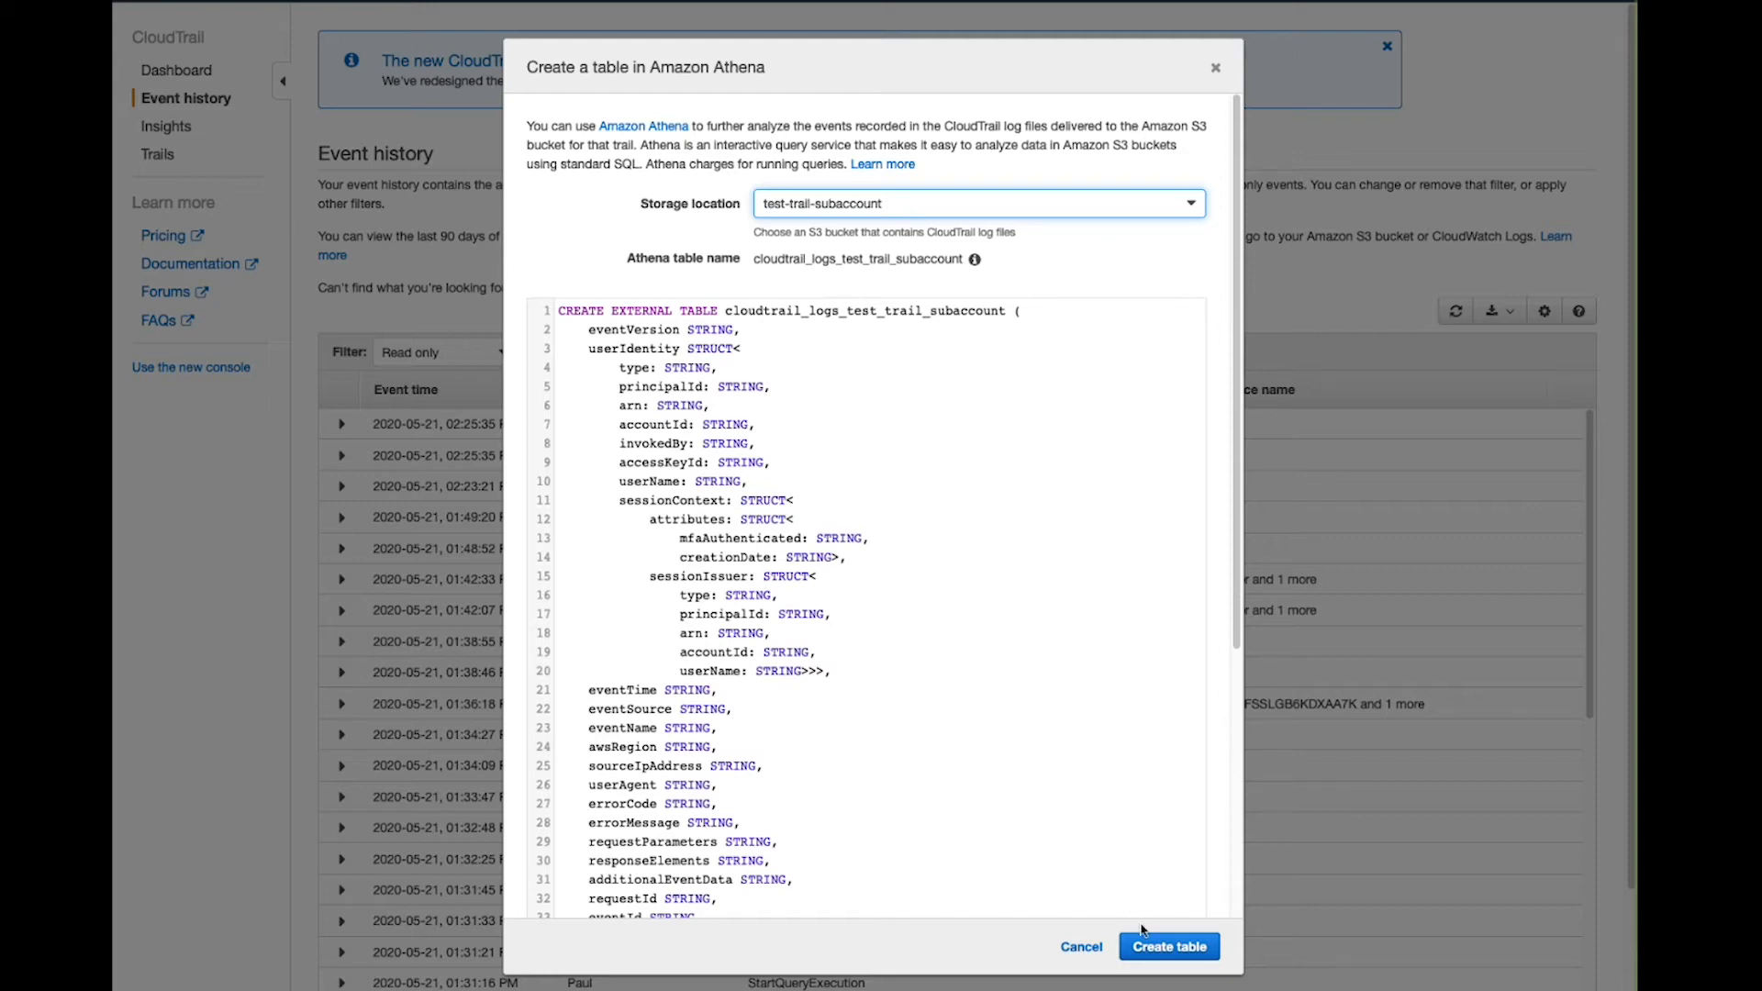
{"action": "left_click", "coordinate": [1167, 946]}
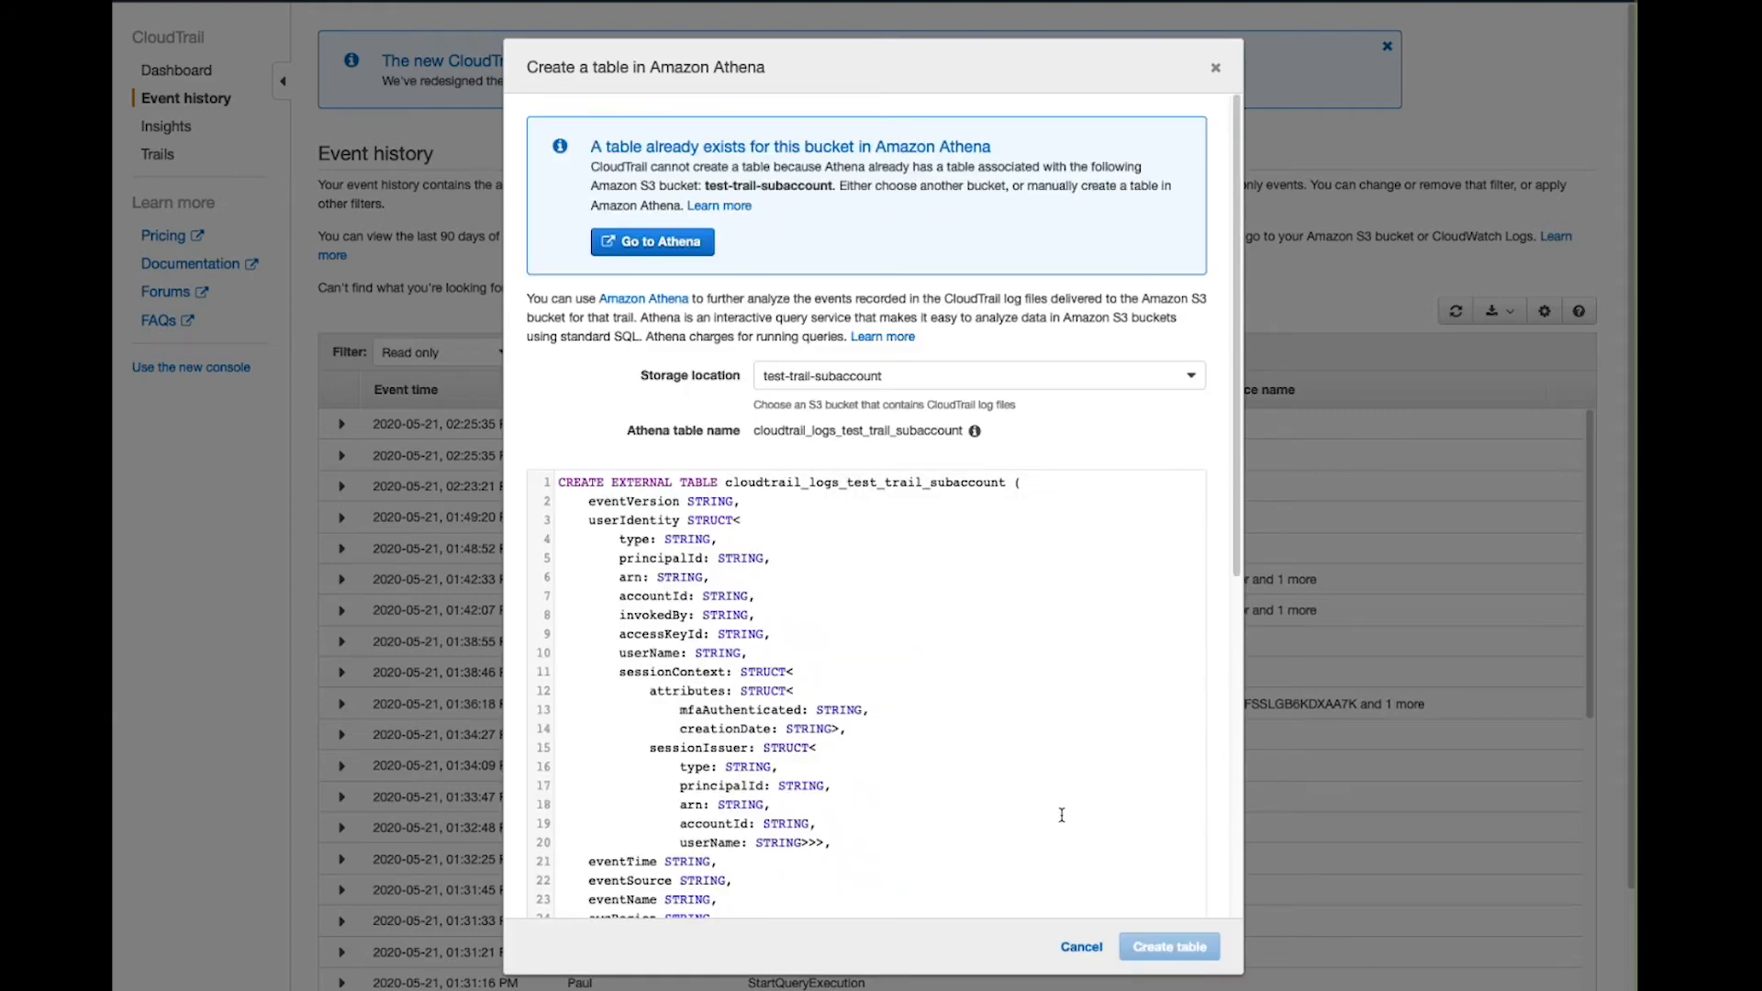
{"action": "left_click", "coordinate": [651, 242]}
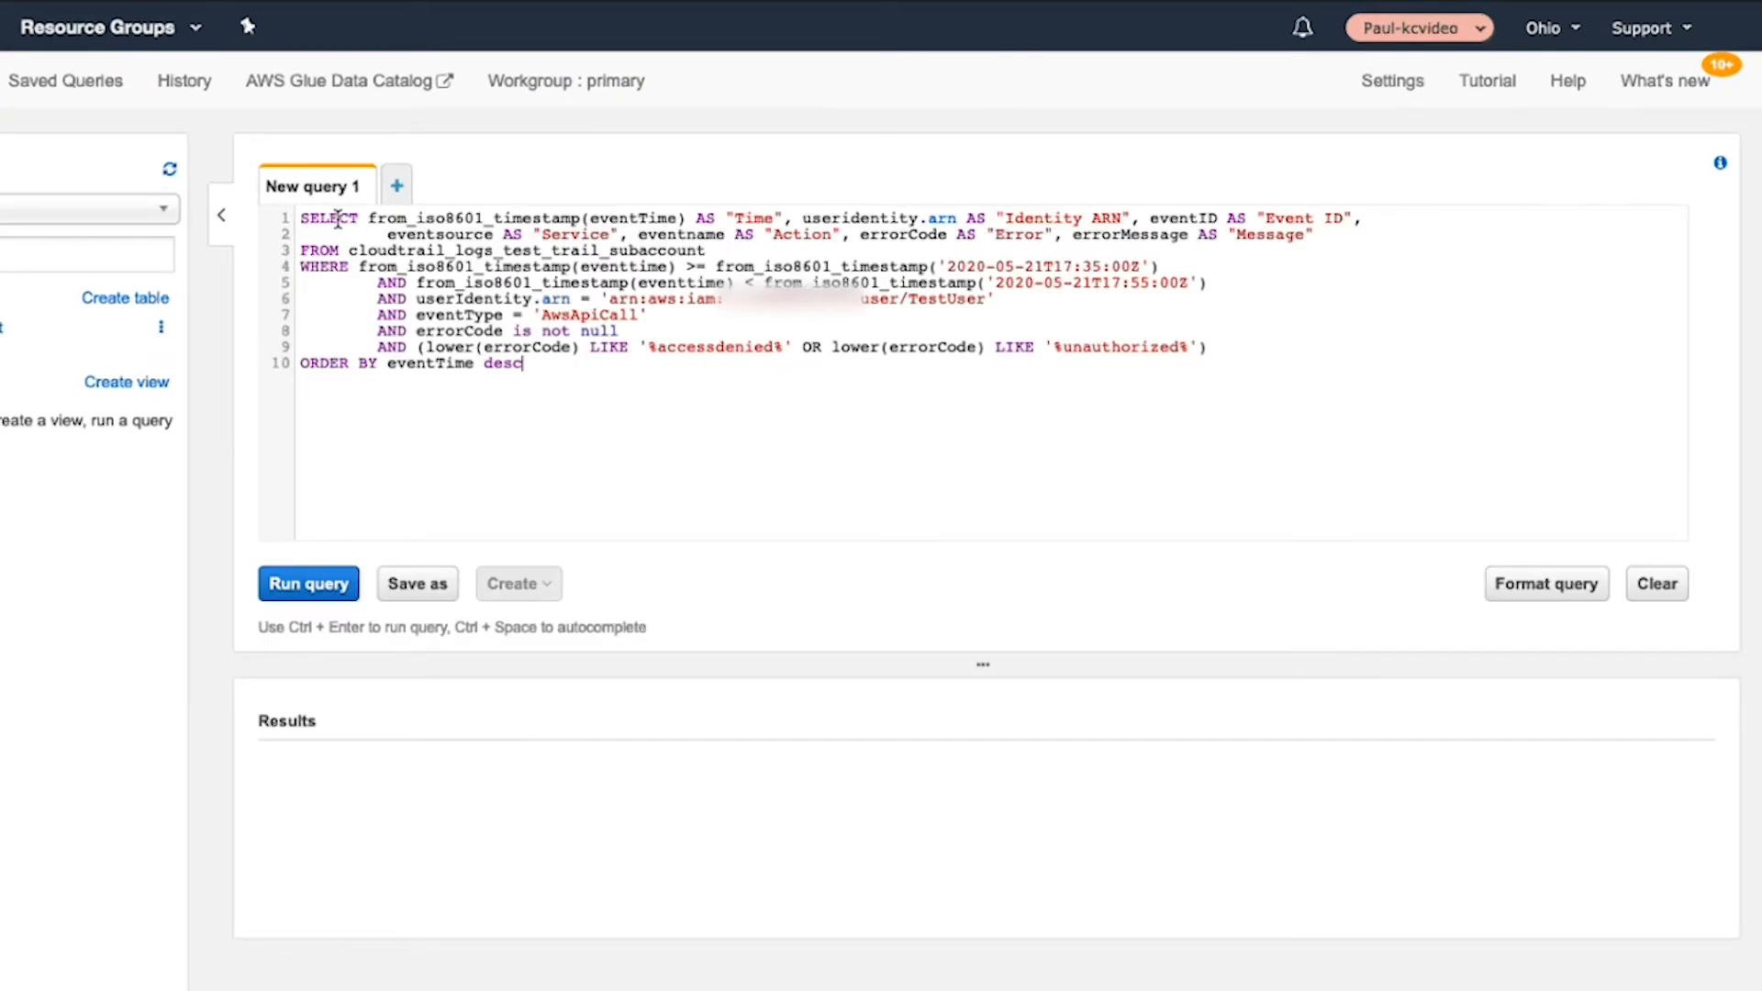
{"action": "mouse_move", "coordinate": [632, 407]}
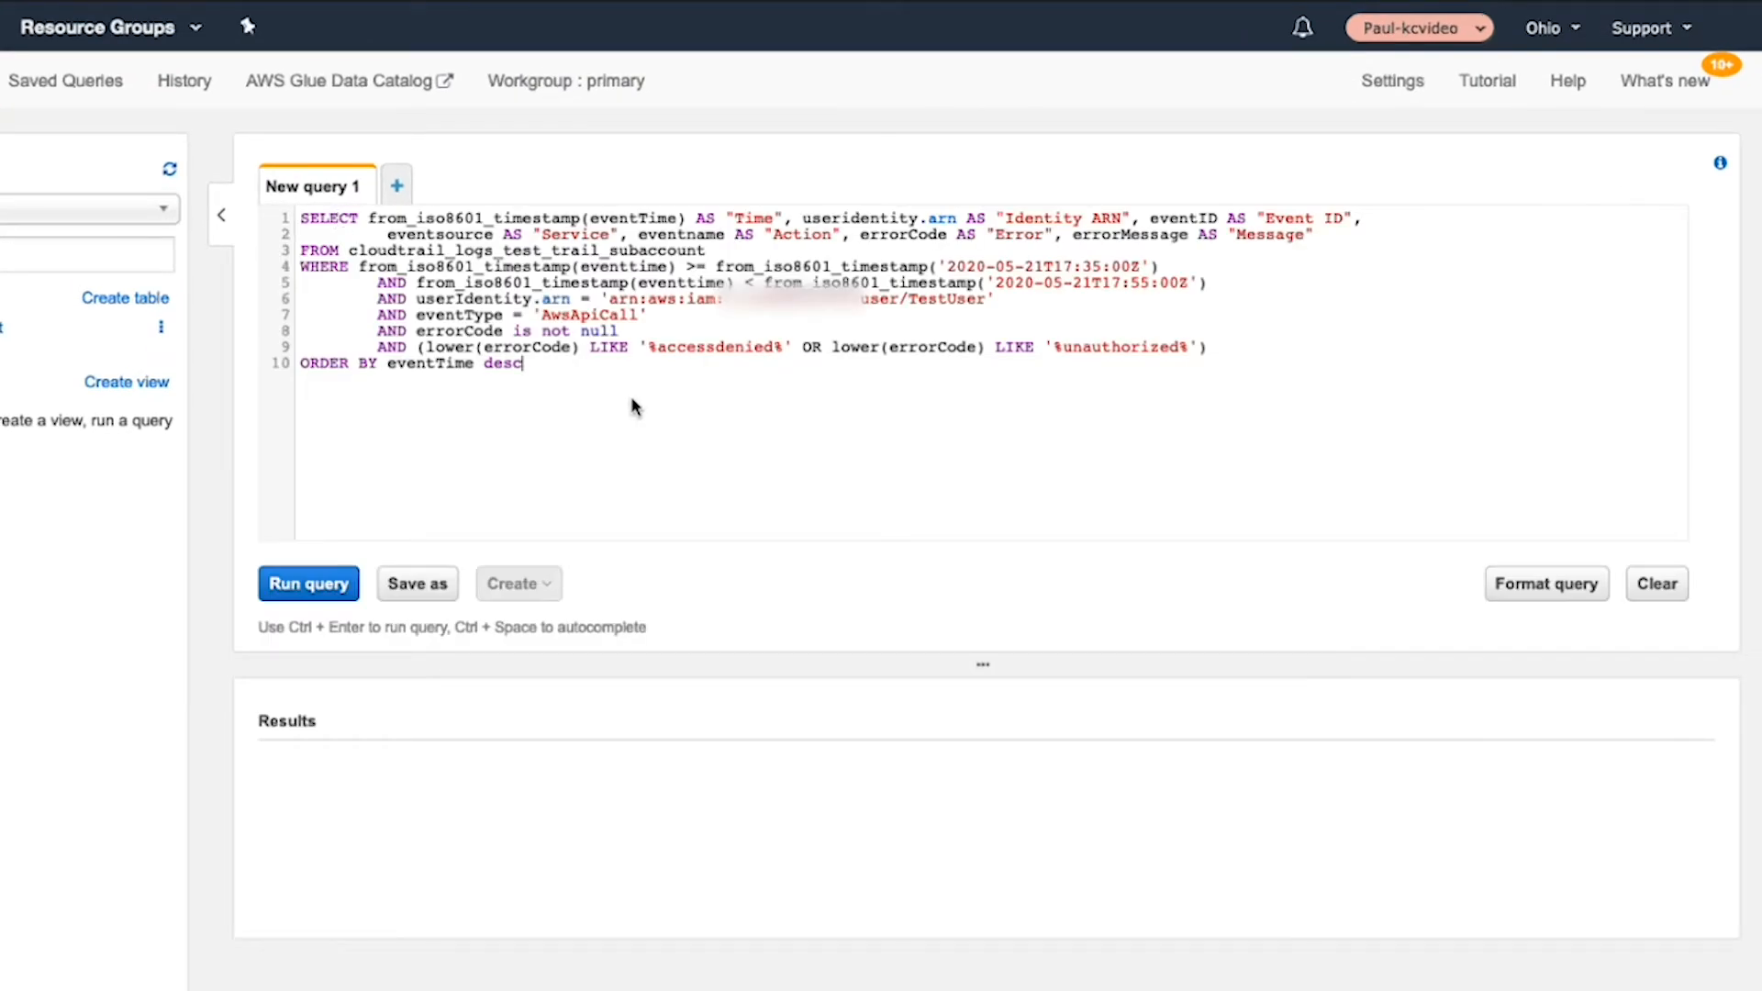
{"action": "mouse_move", "coordinate": [474, 282]}
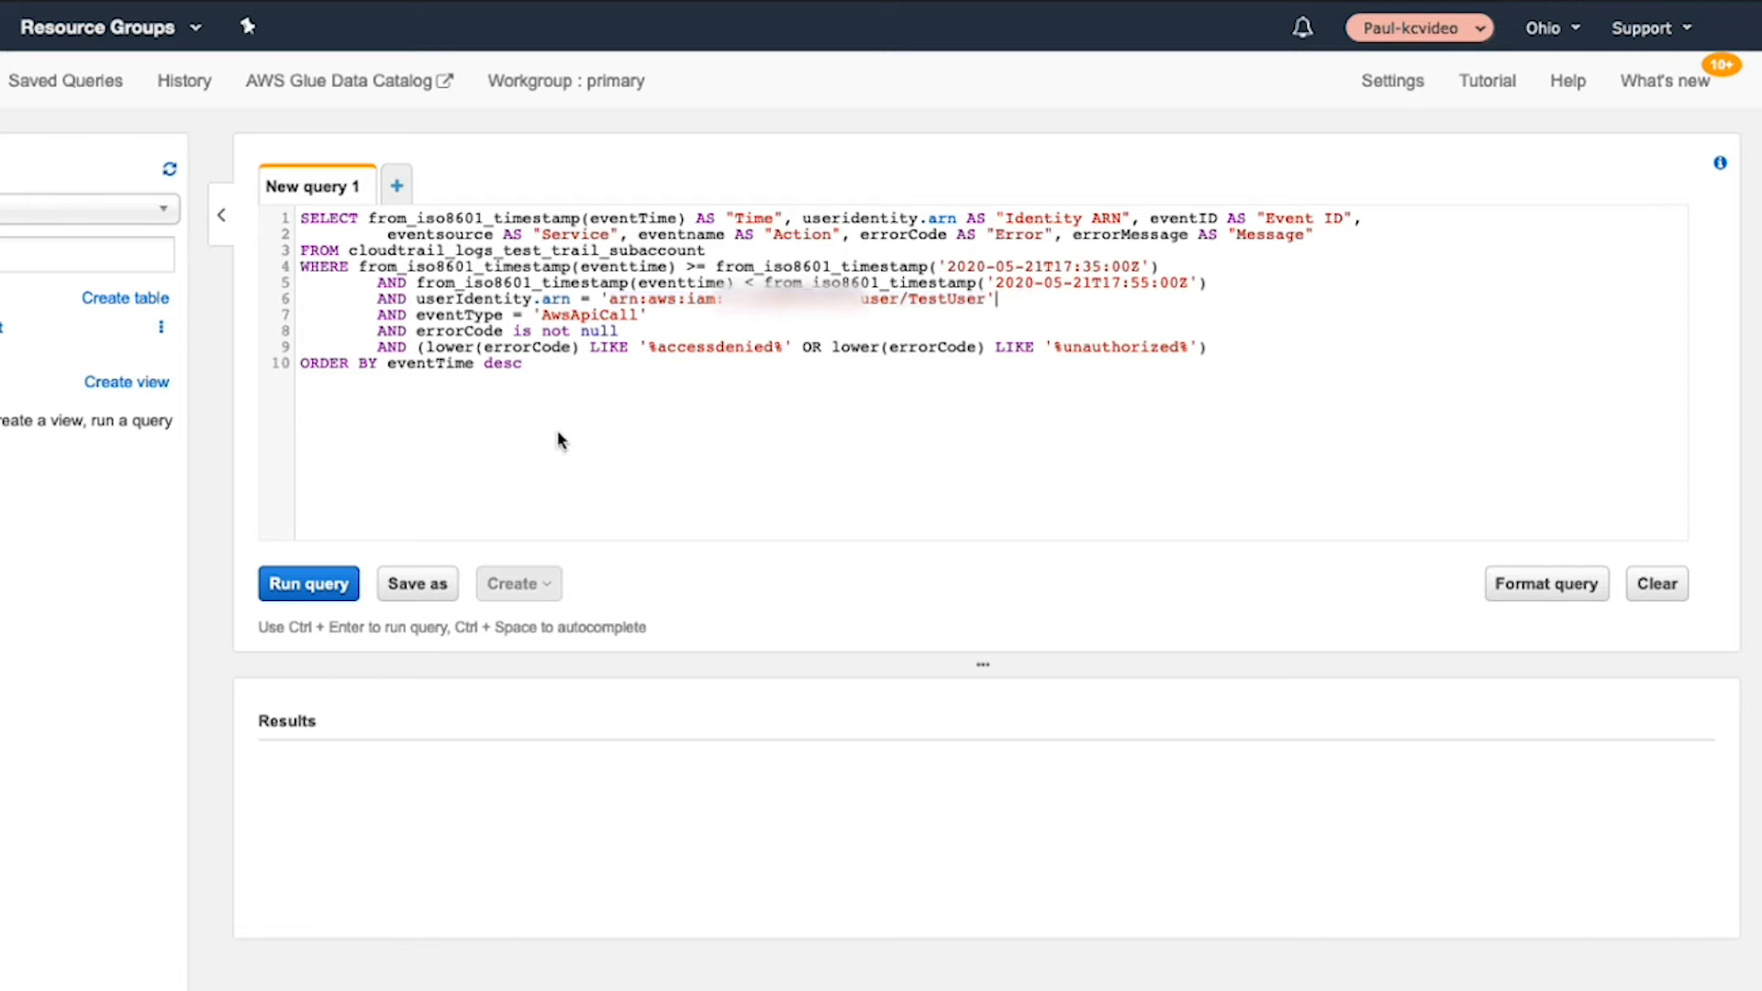
Run the TestUser access-denied query, returning two AccessDenied LookupEvents results
{"action": "left_click", "coordinate": [307, 584]}
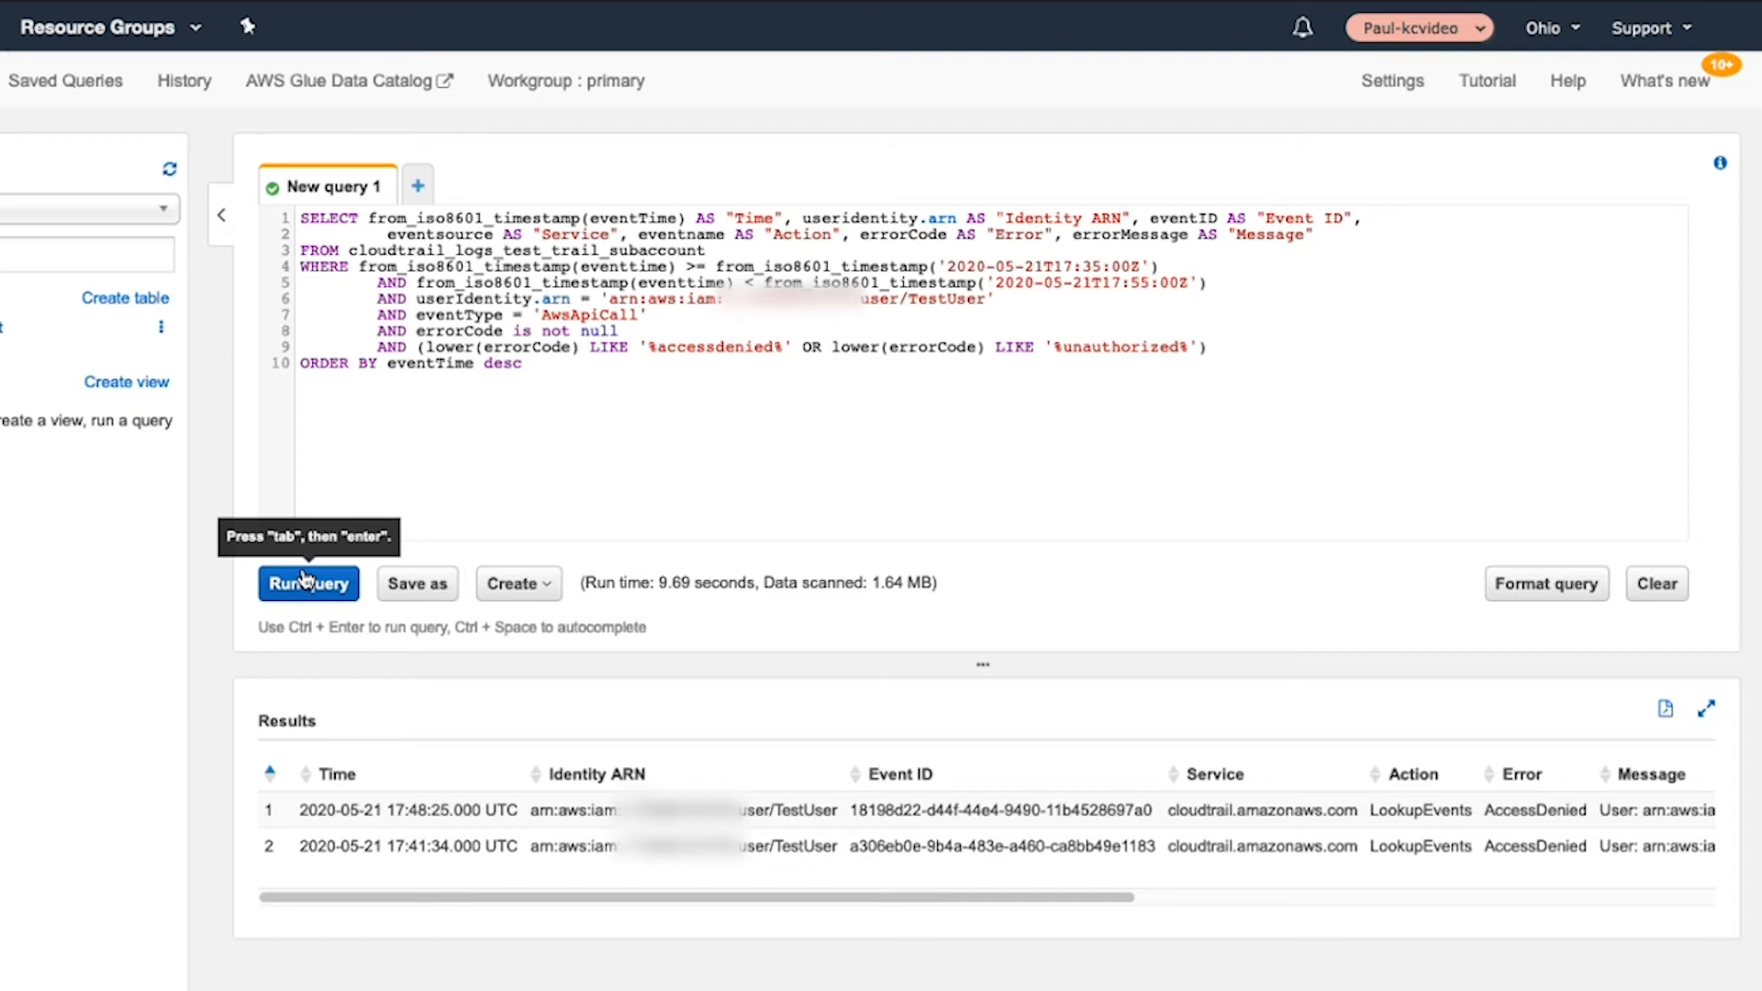
{"action": "mouse_move", "coordinate": [327, 417]}
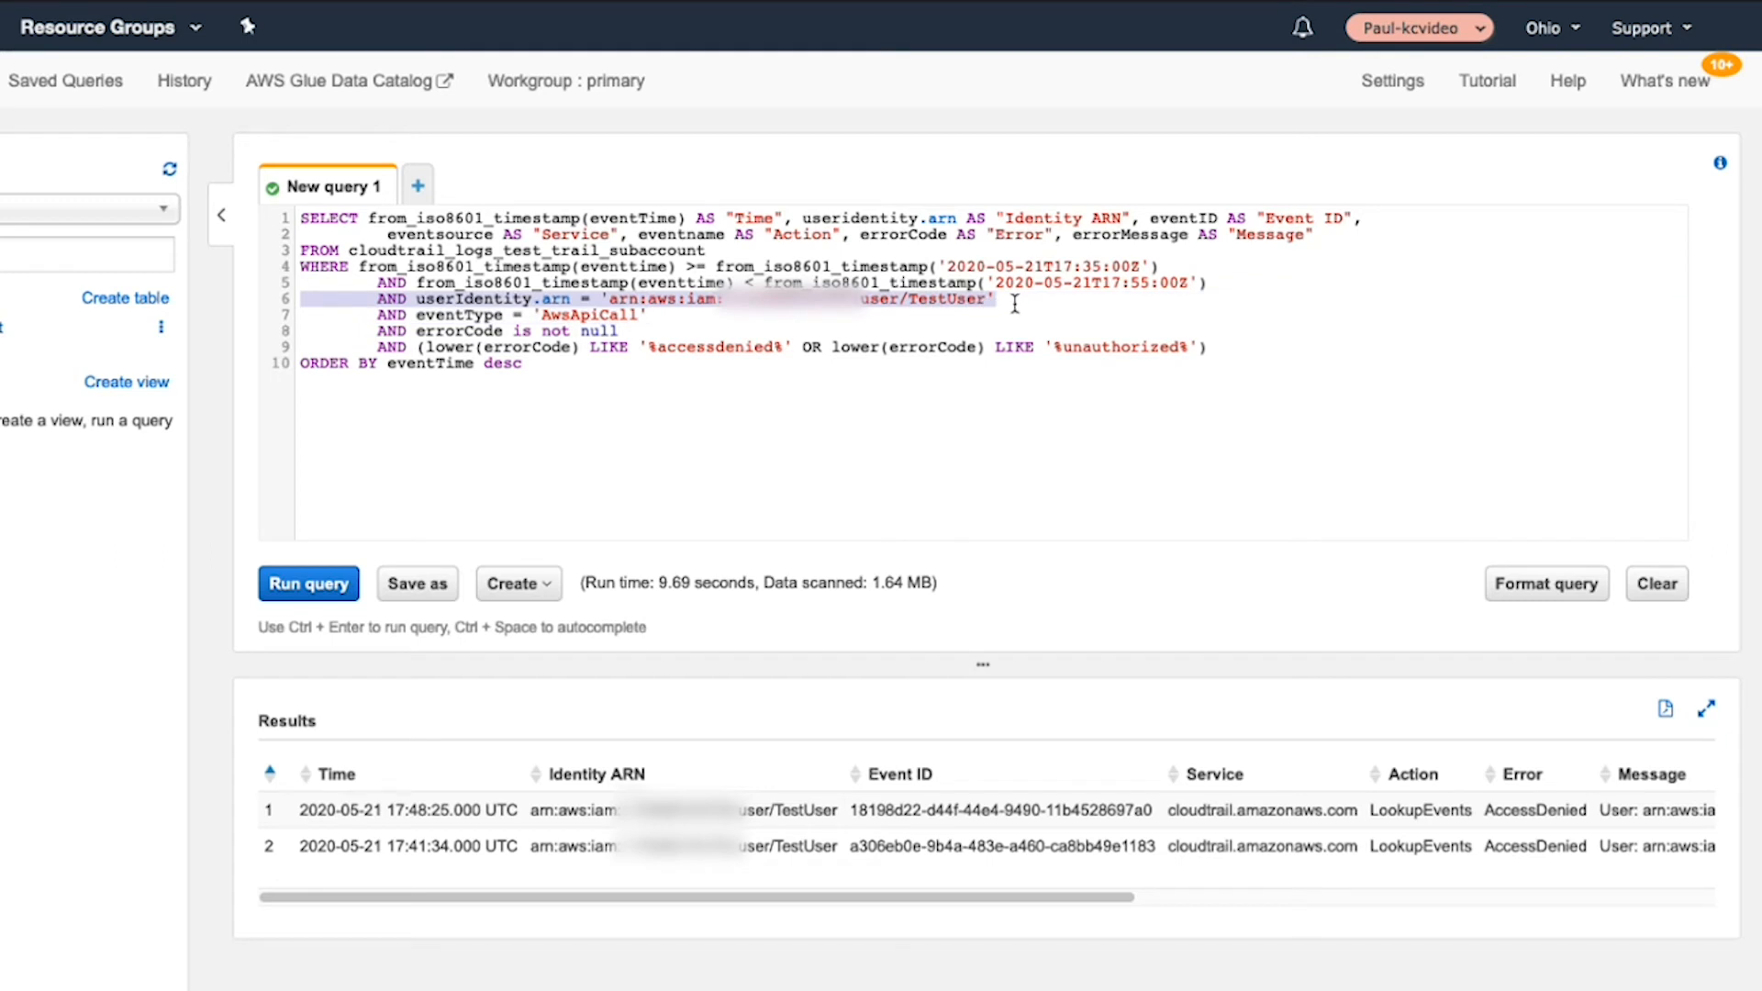
Delete the userIdentity.arn line and the lower(errorCode) LIKE line from the query
{"action": "key", "text": "Delete"}
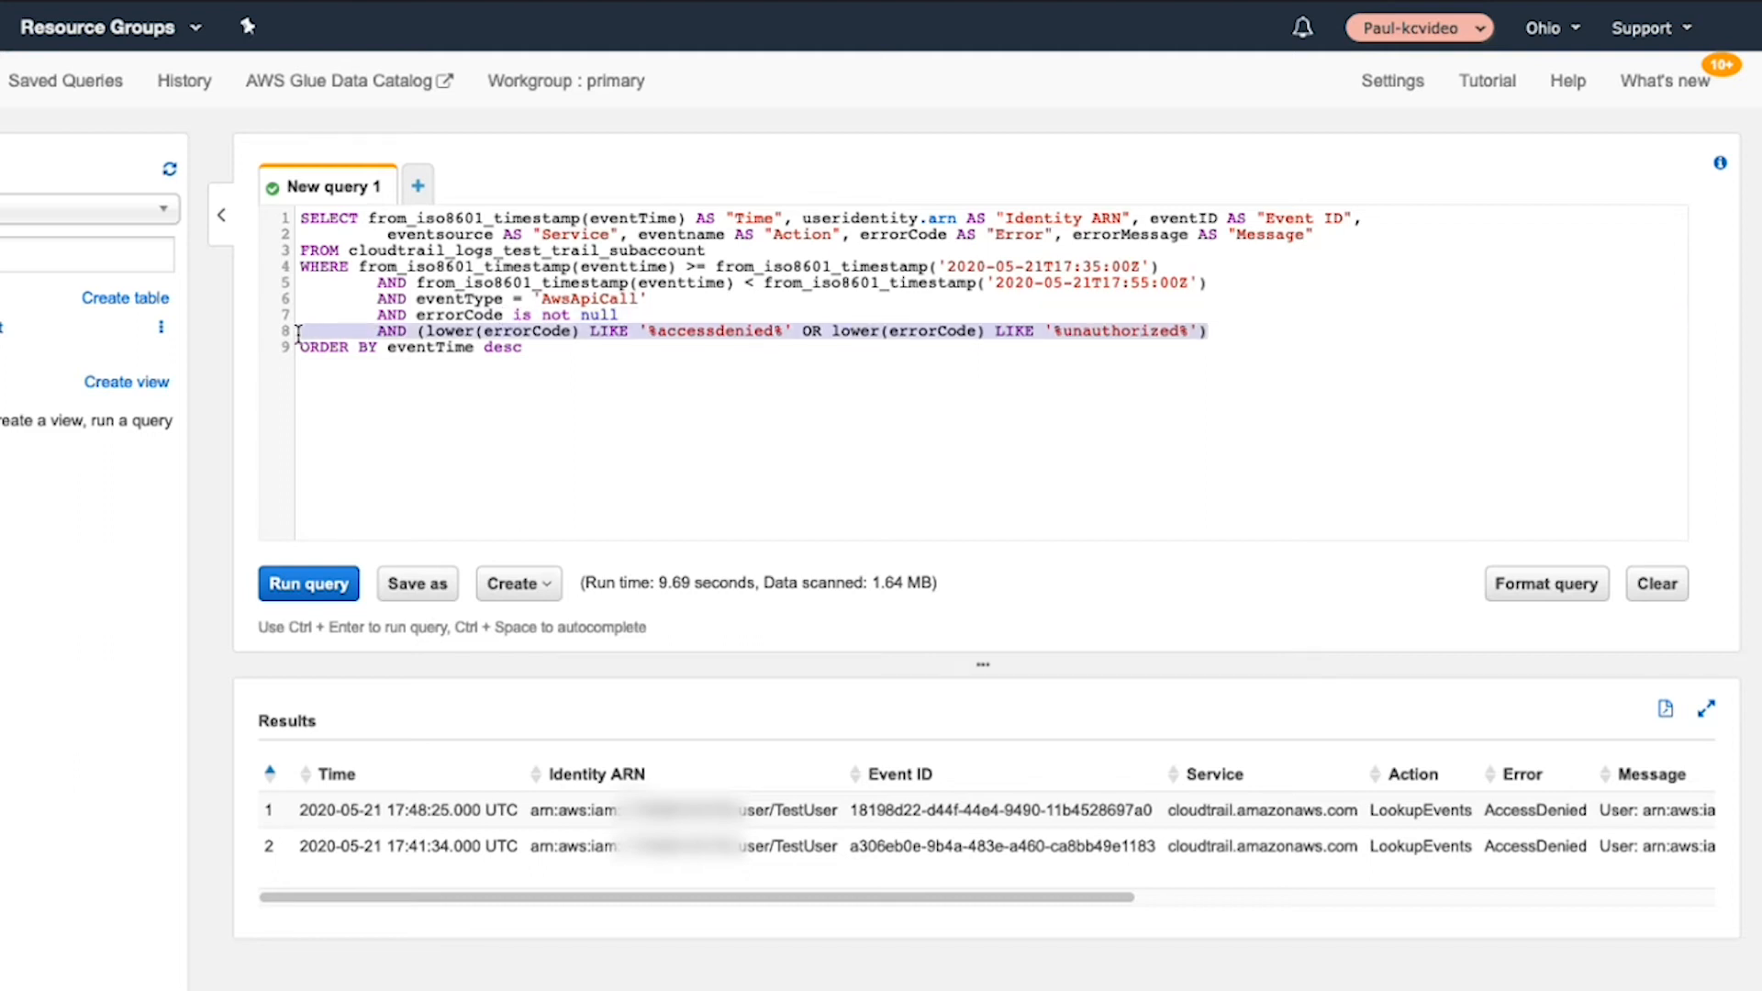
{"action": "key", "text": "Backspace"}
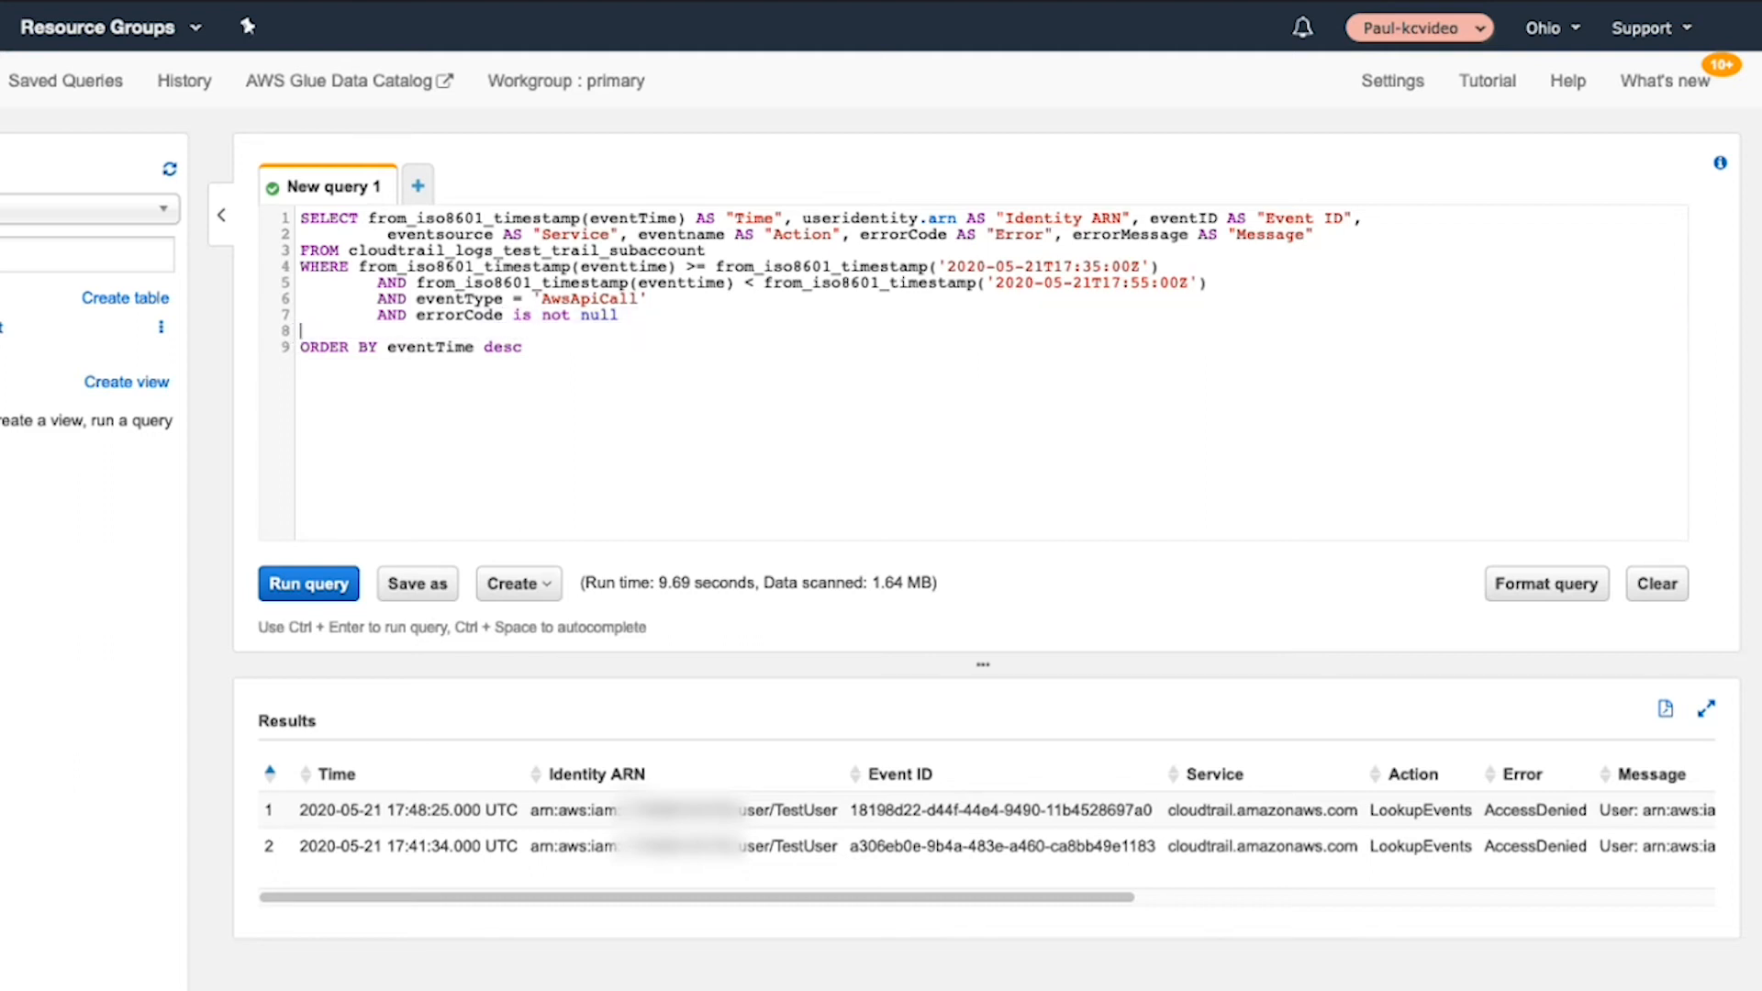
{"action": "key", "text": "Backspace"}
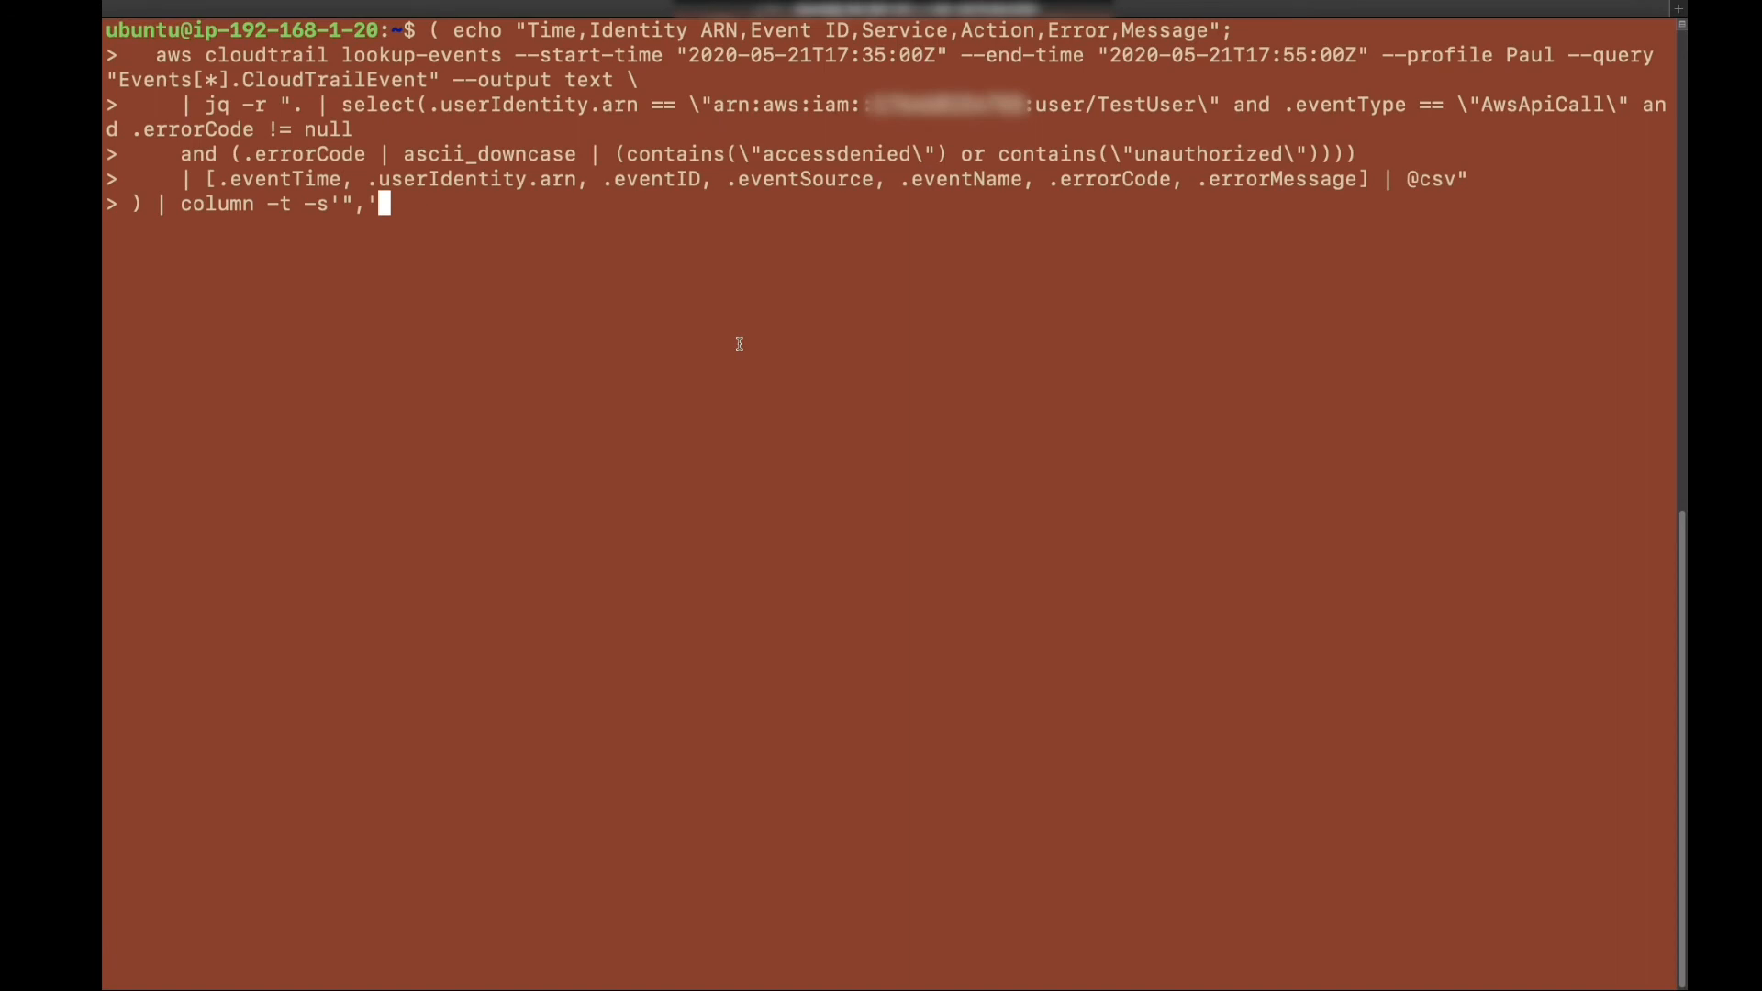
{"action": "mouse_move", "coordinate": [784, 199]}
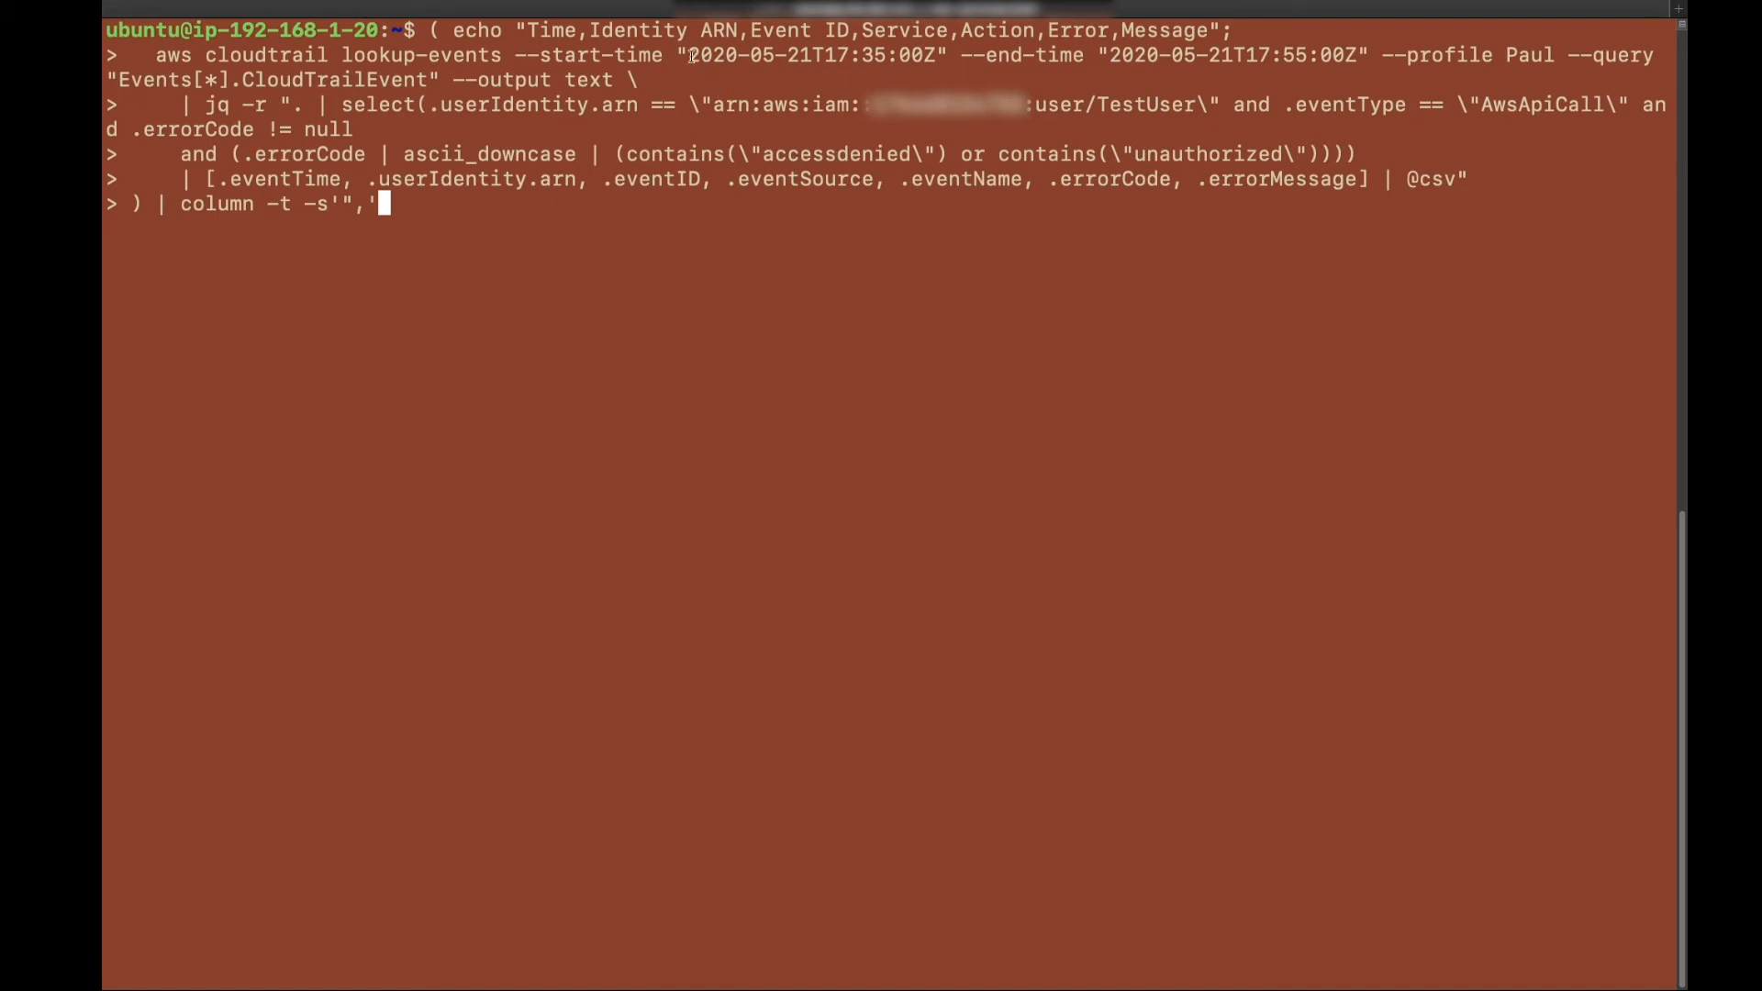
Highlight the TestUser ARN in the jq select filter and run the lookup-events command
{"action": "double_click", "coordinate": [811, 55]}
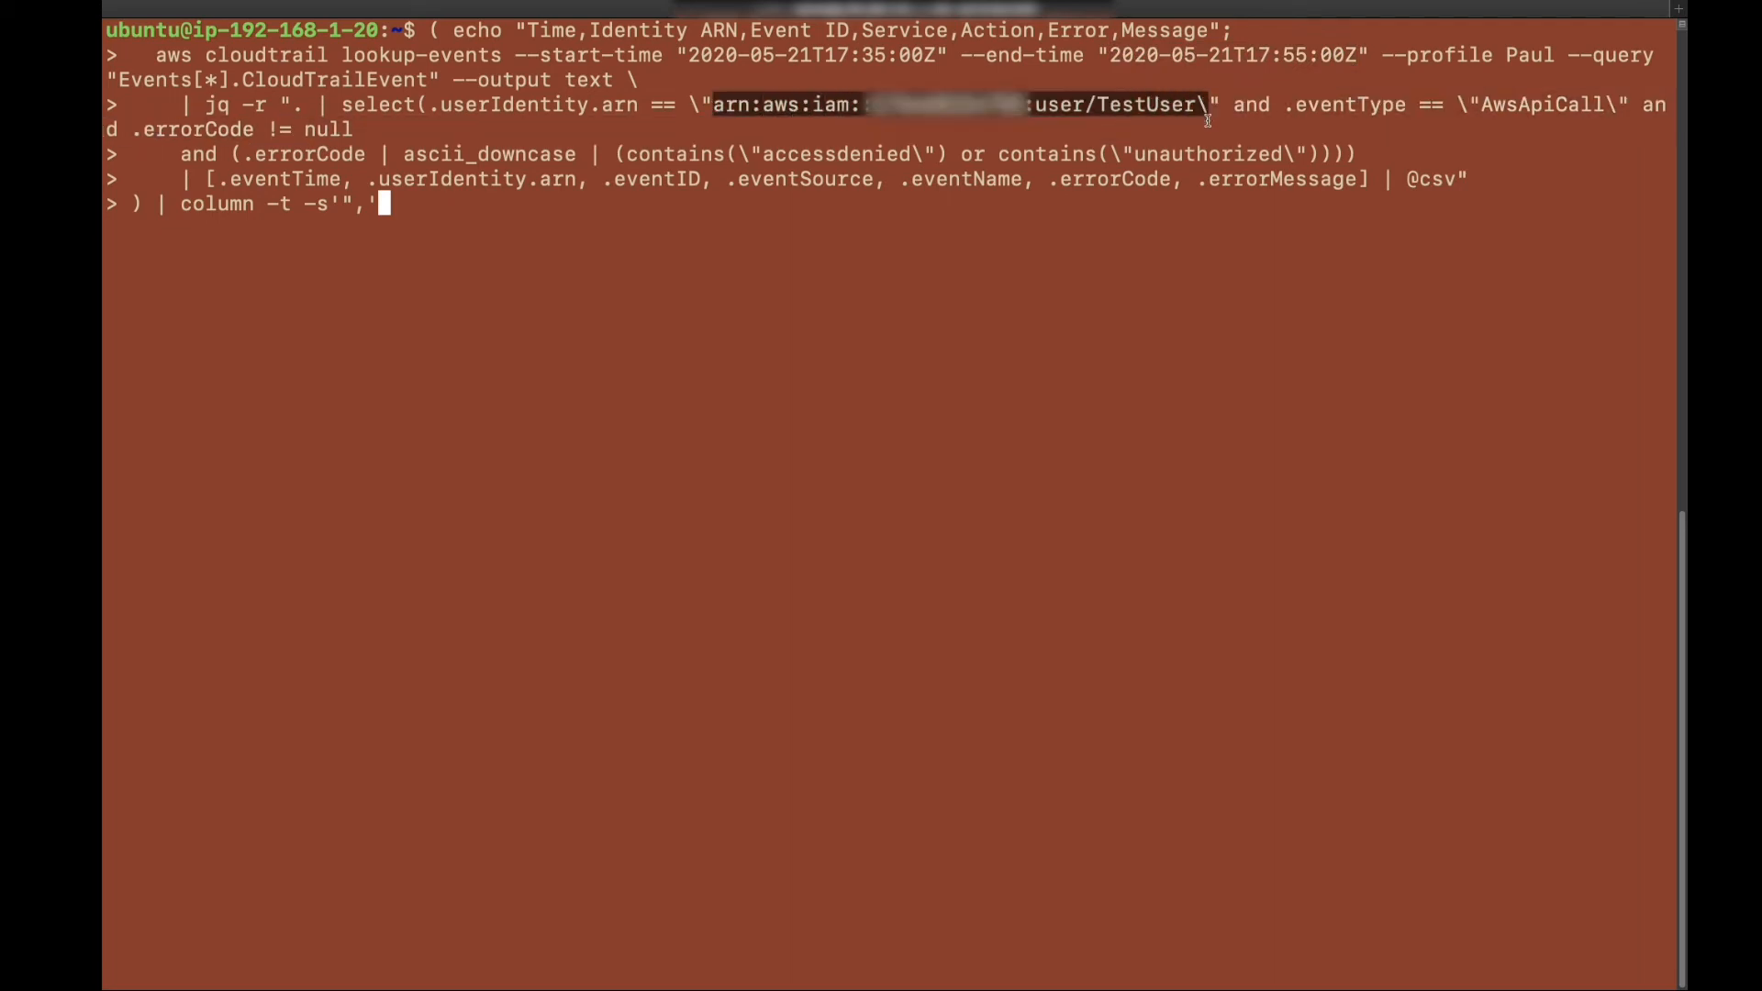
{"action": "key", "text": "Return"}
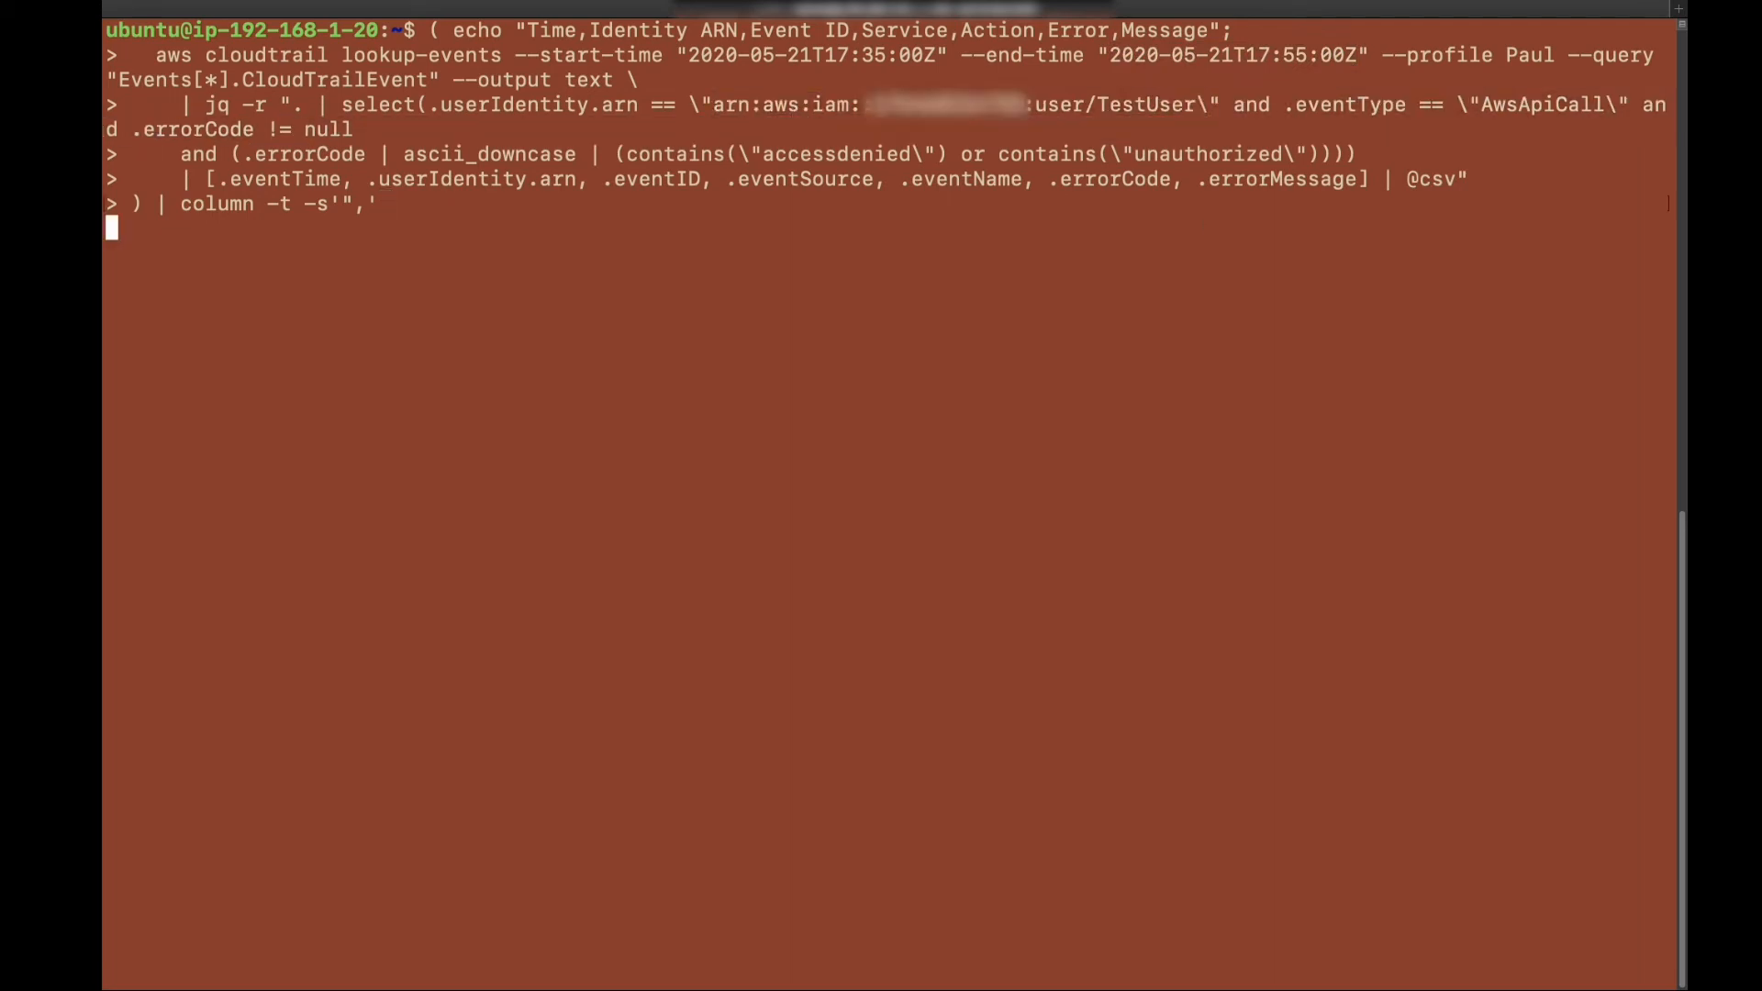
{"action": "key", "text": "Return"}
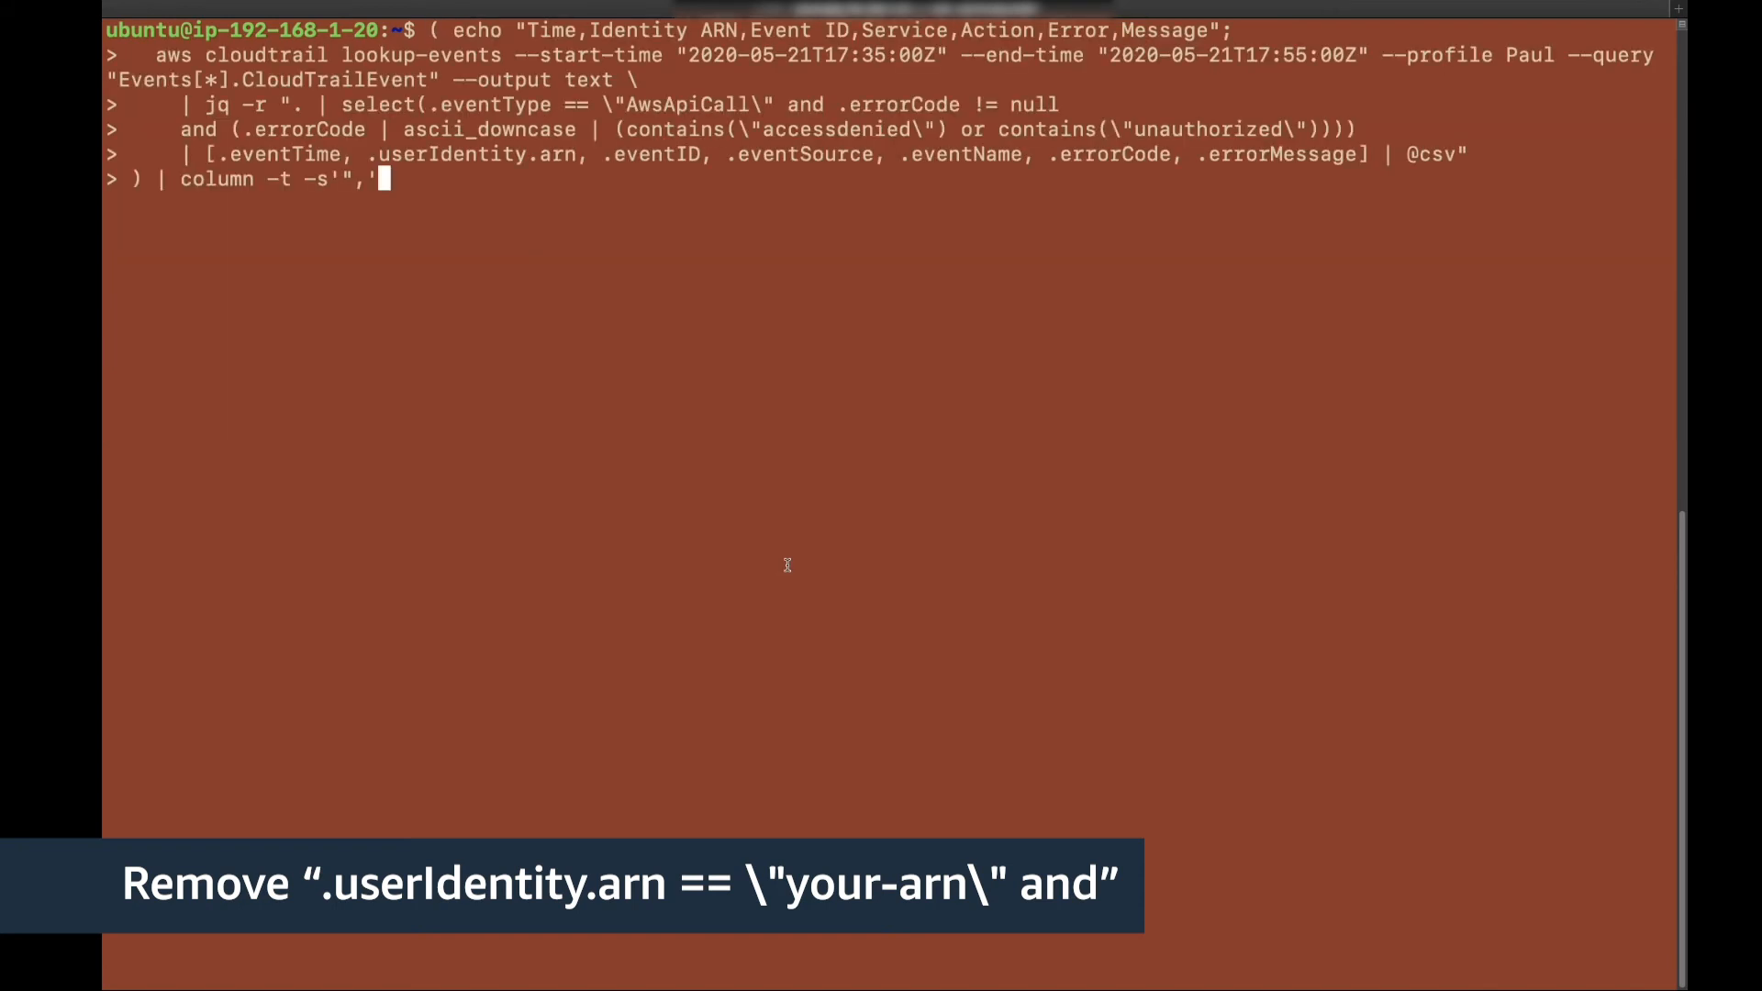
Rerun the lookup without the user ARN, then paste and run the CSV version without the errorCode filter
{"action": "key", "text": "Return"}
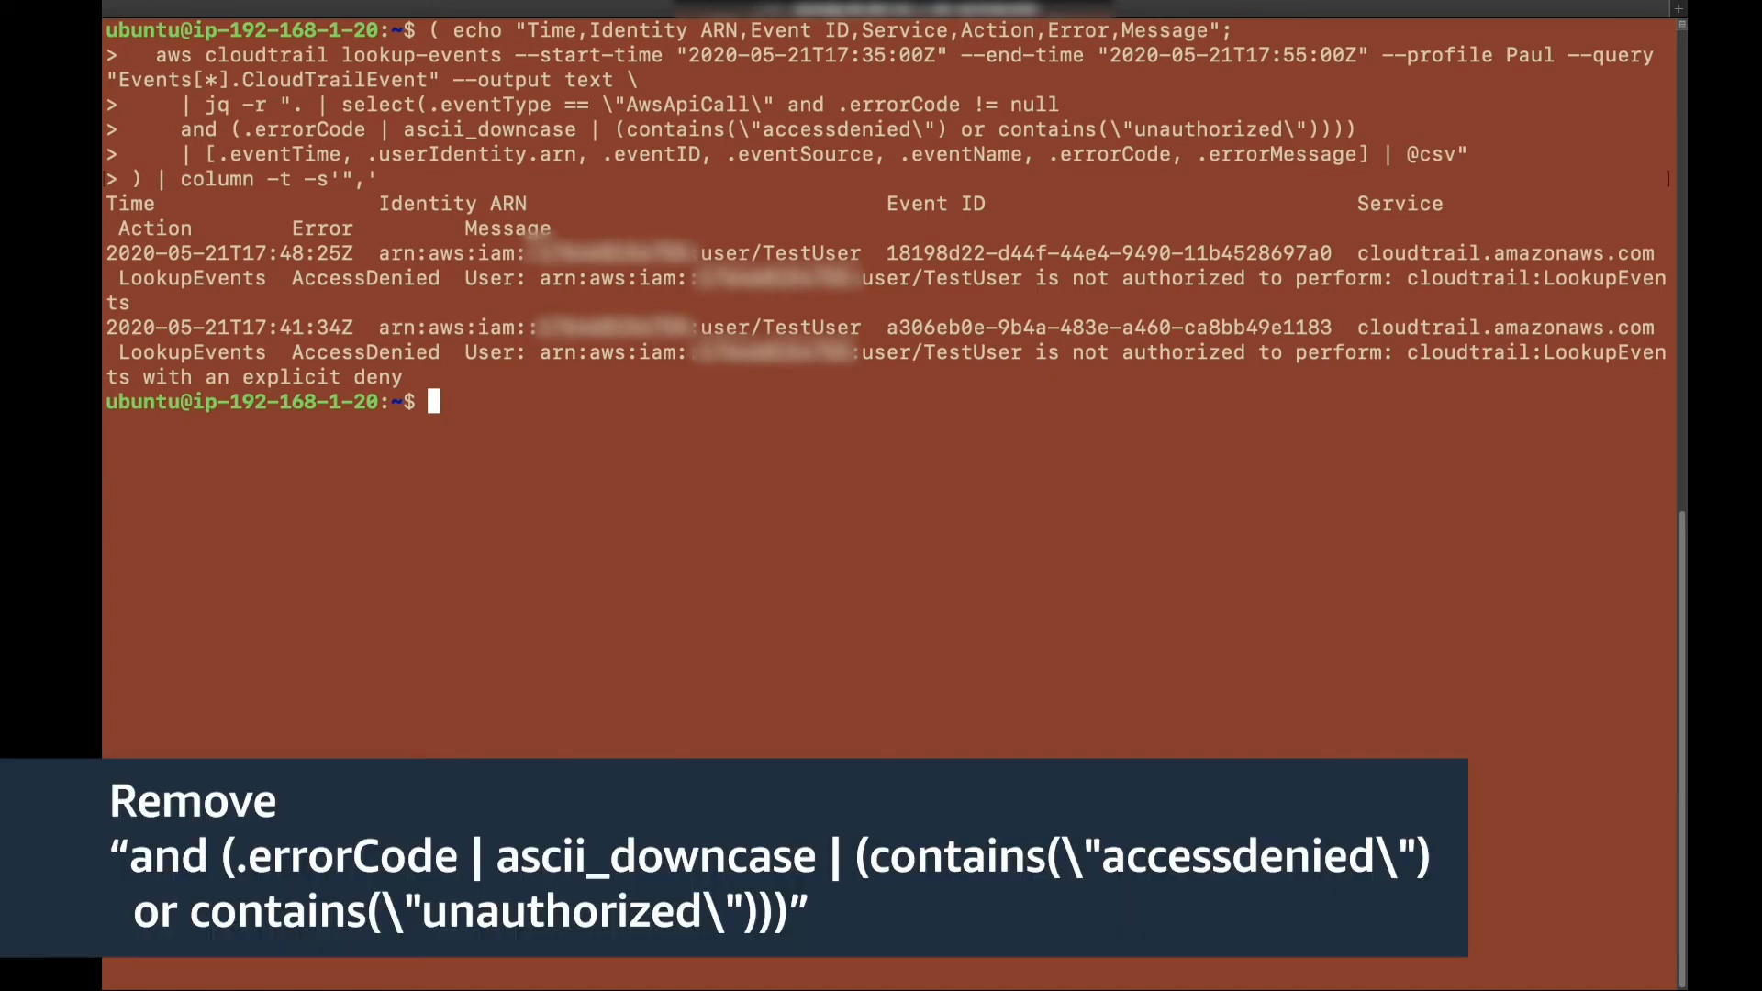
{"action": "key", "text": "ctrl+l"}
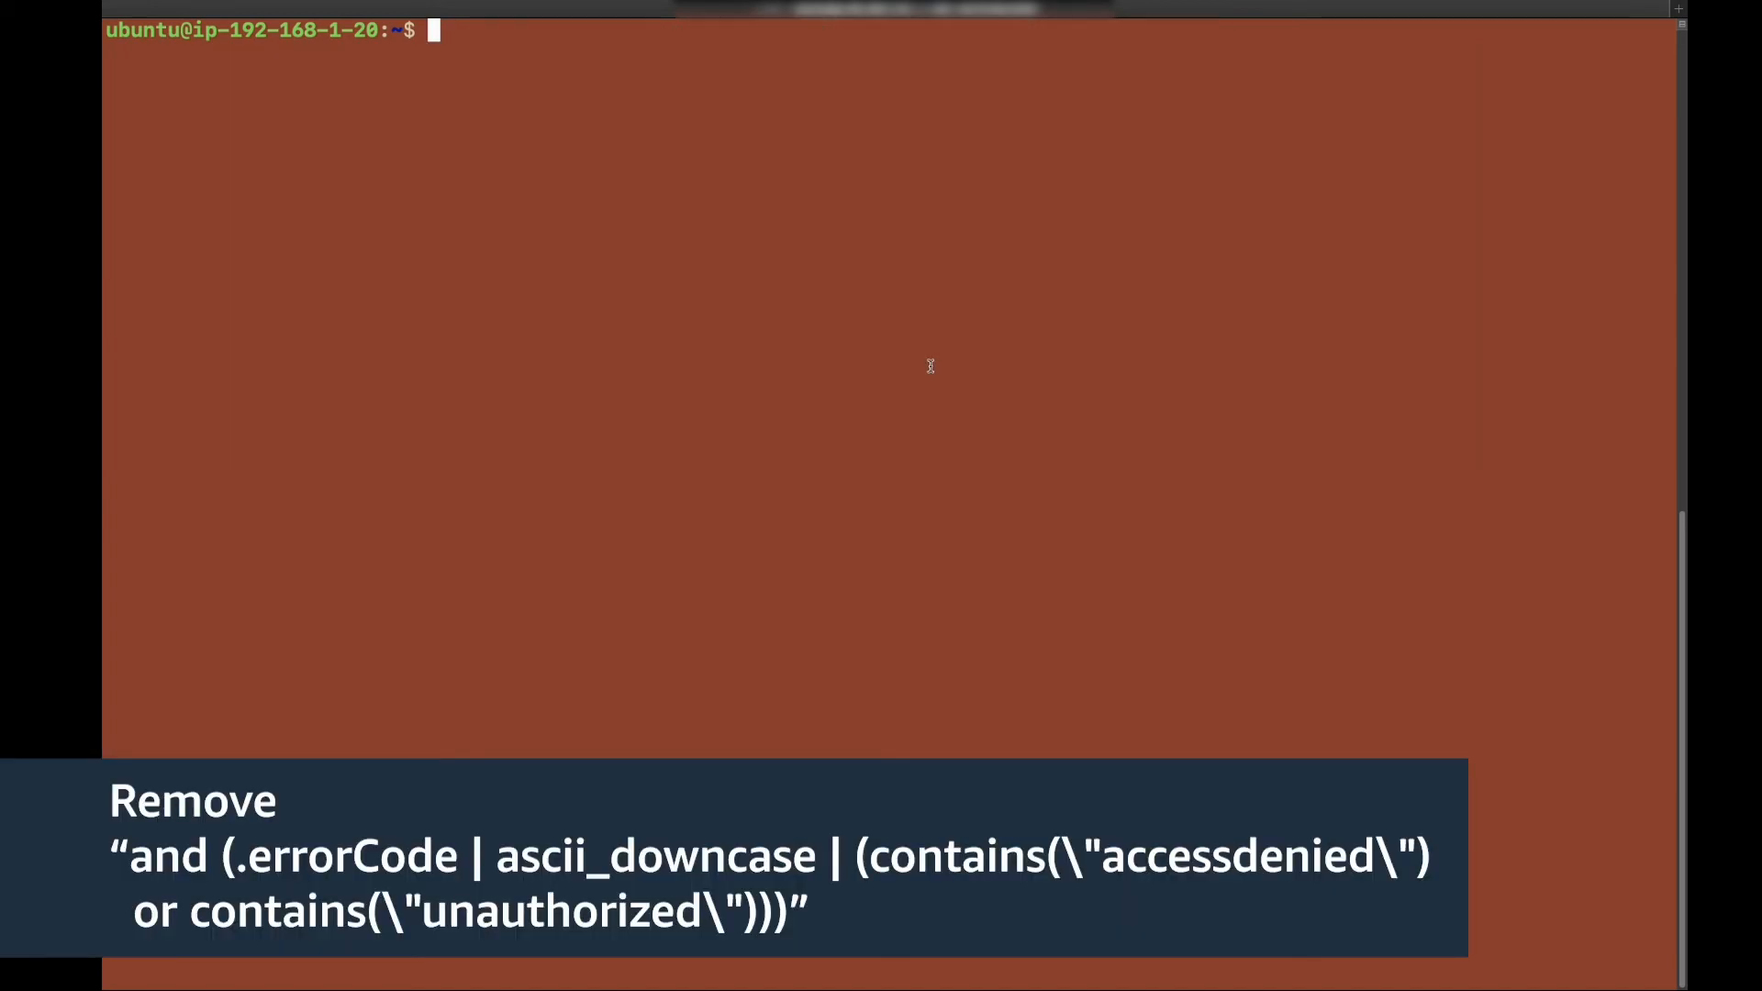
{"action": "type", "text": "( echo \"Time,Identity ARN,Event ID,Service,Action,Error,Message\";"}
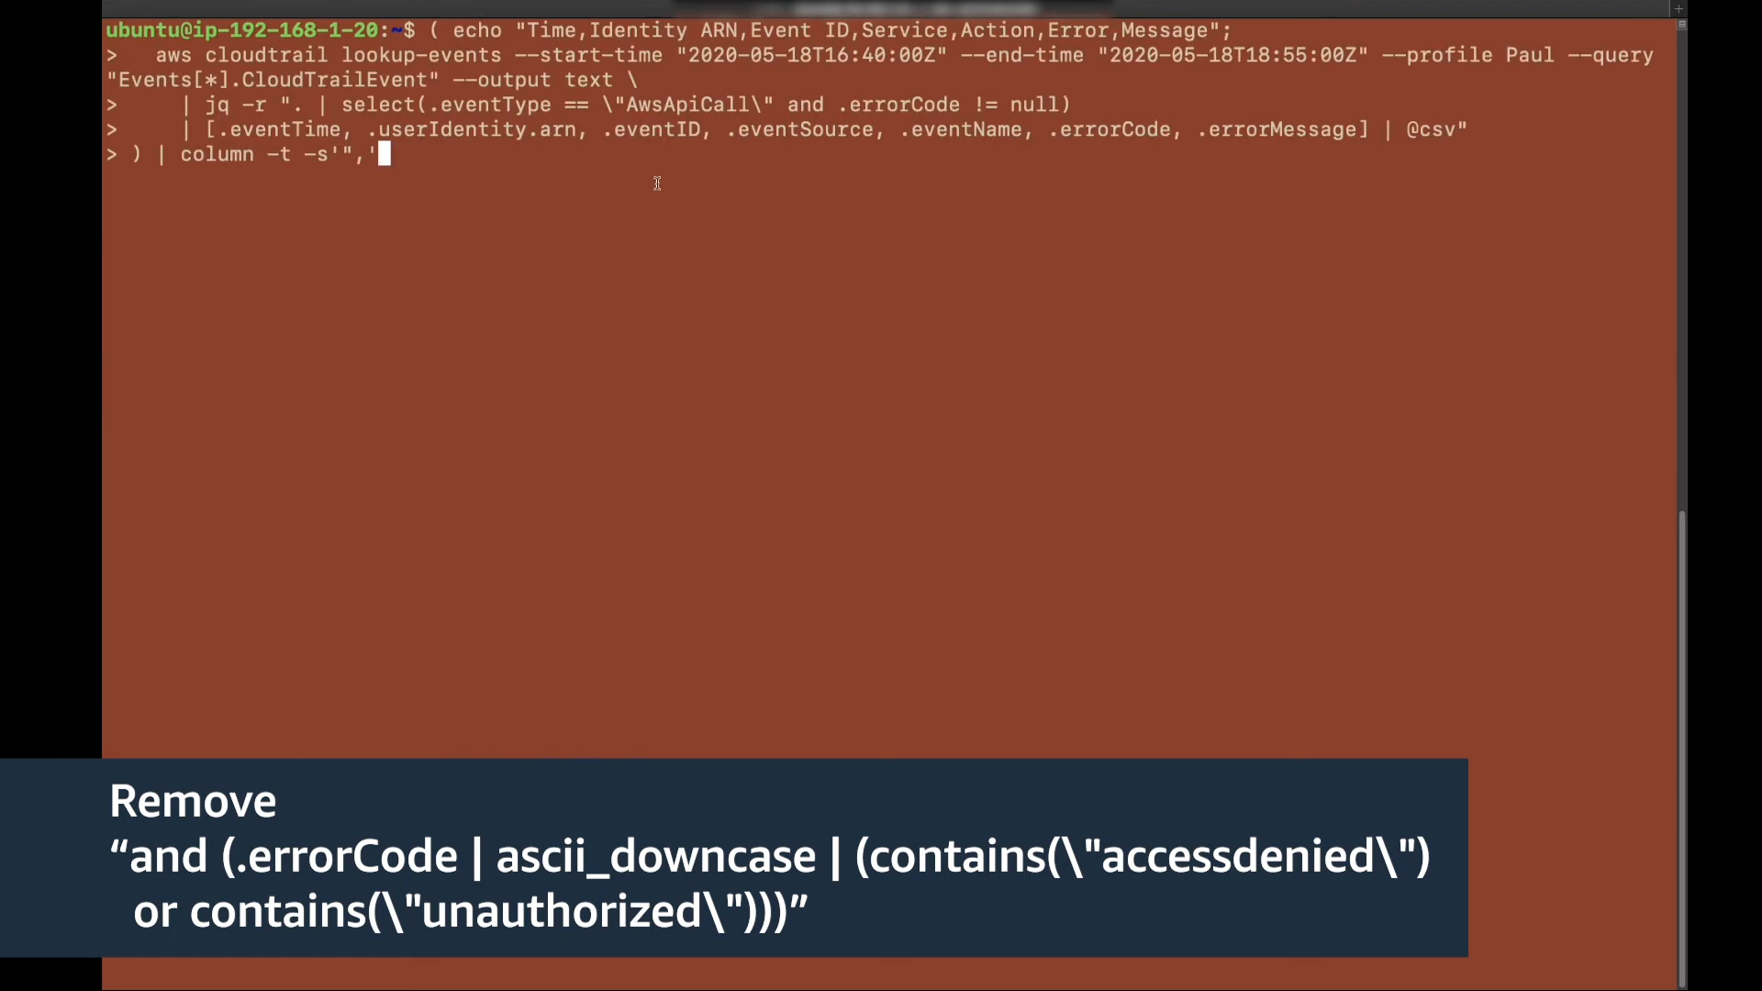
{"action": "key", "text": "Return"}
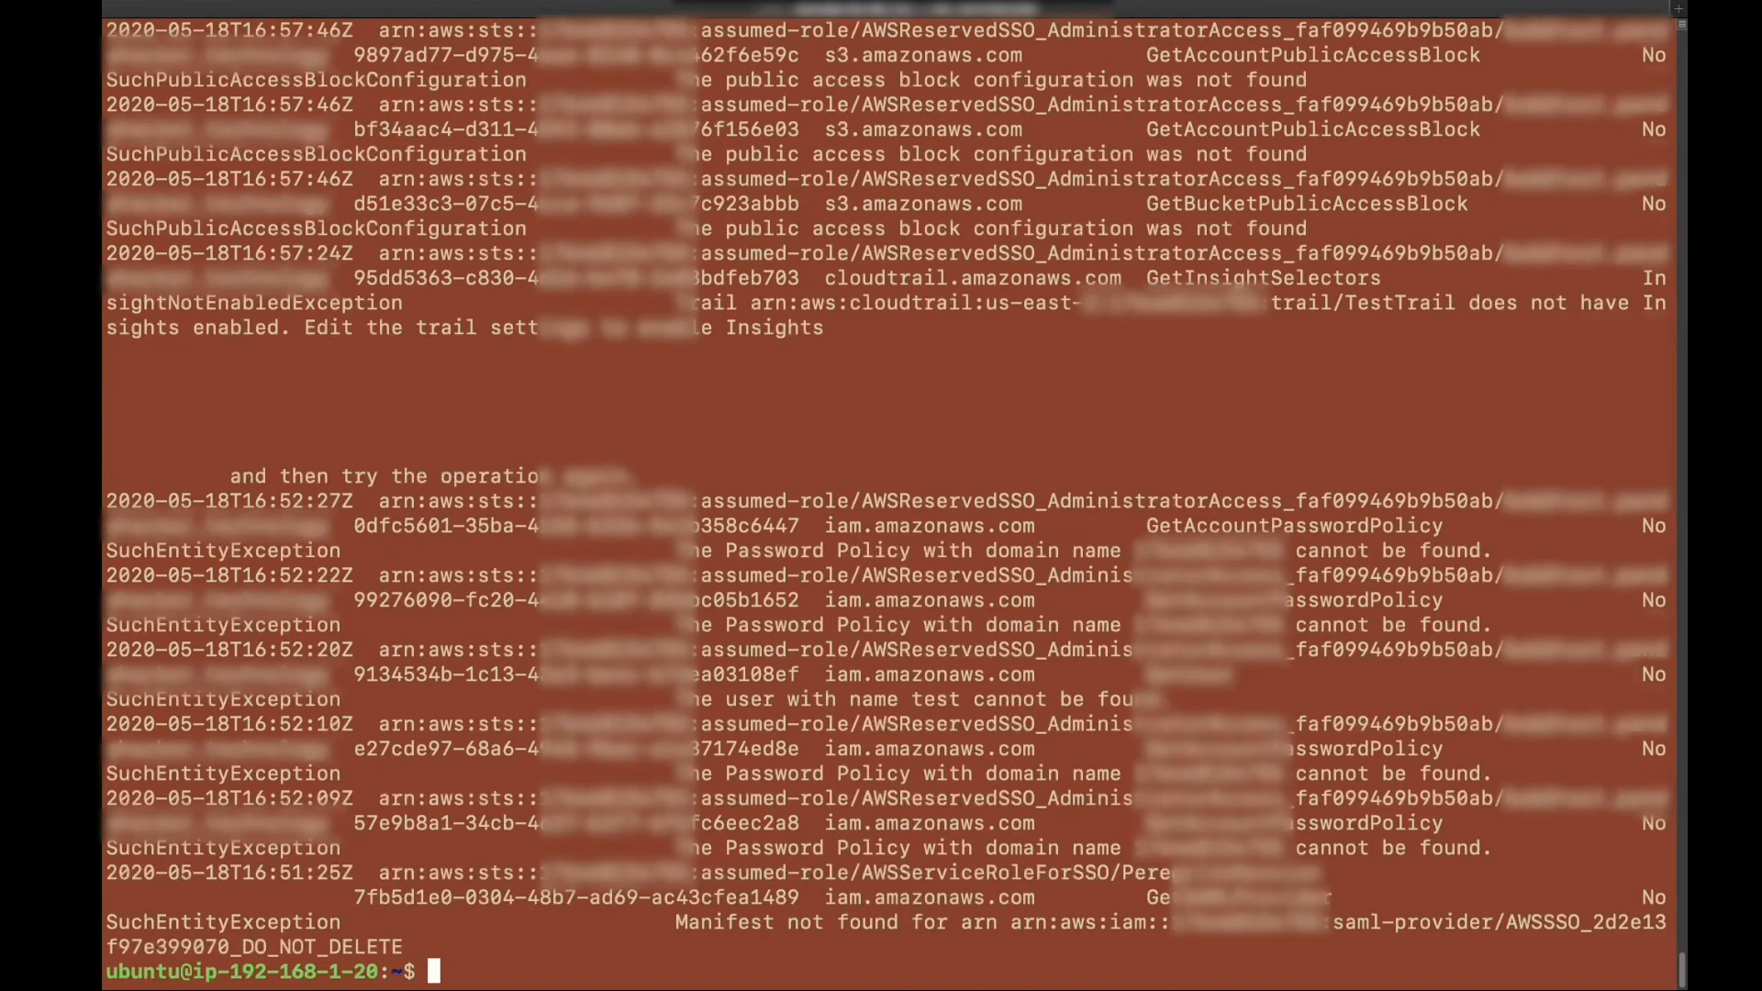
{"action": "key", "text": "Return"}
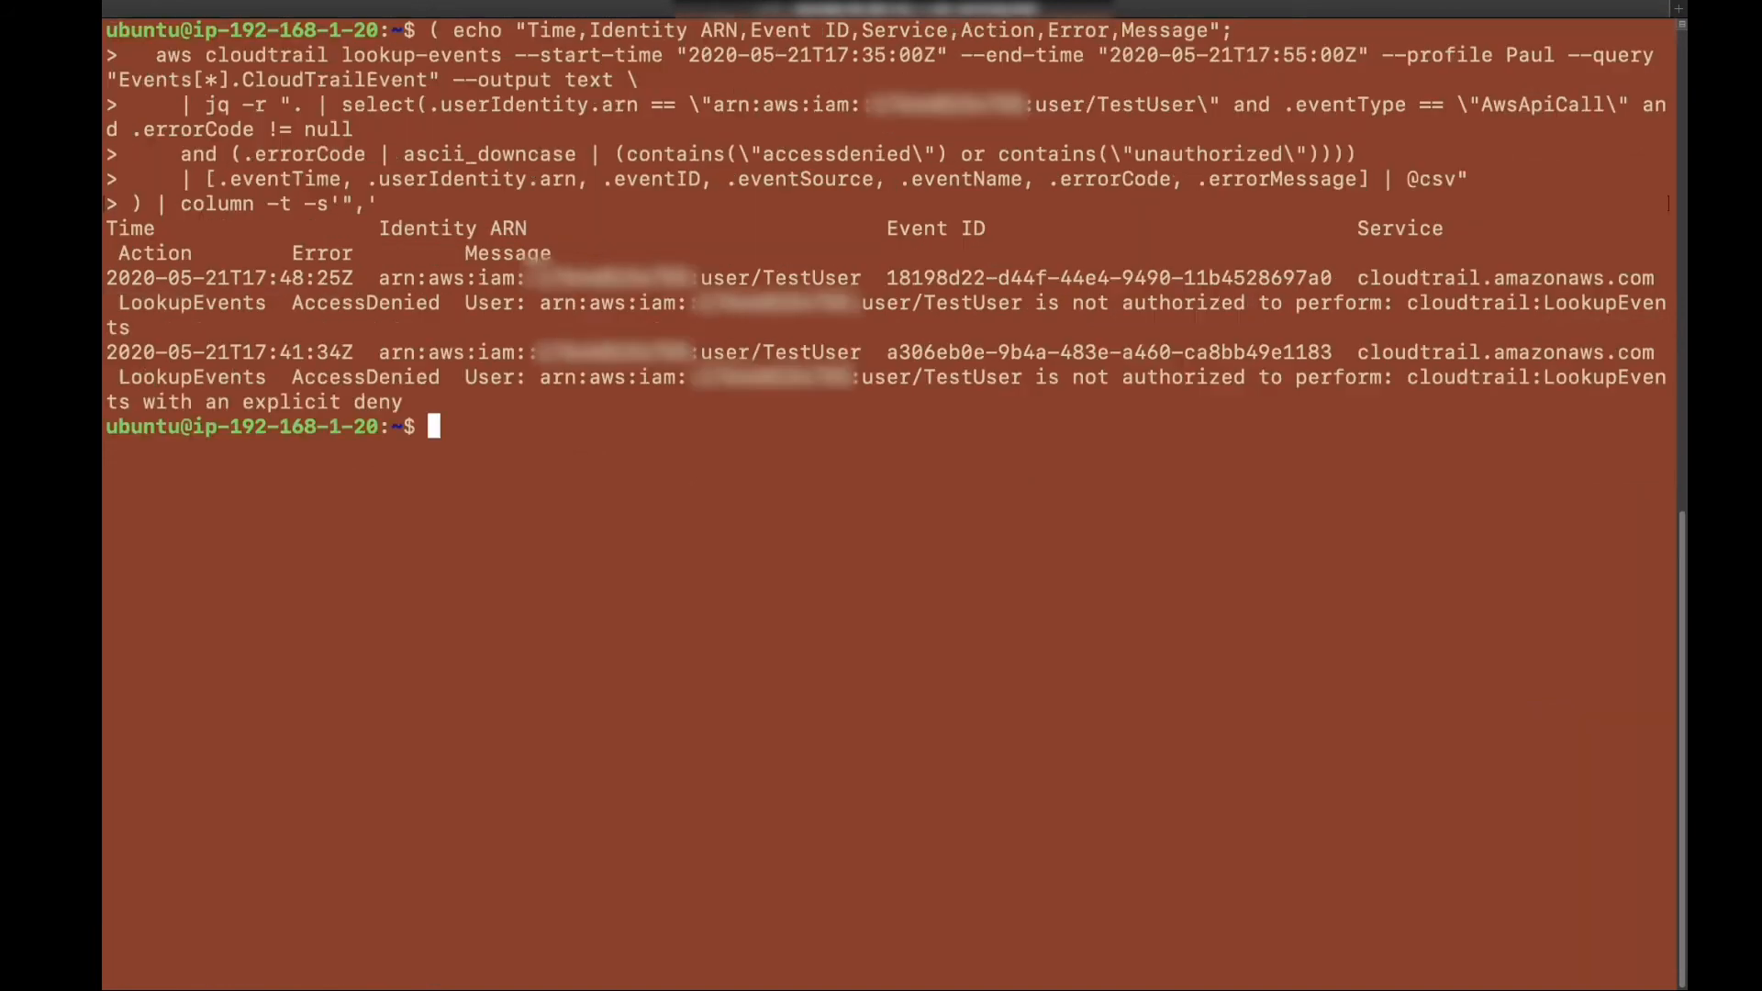